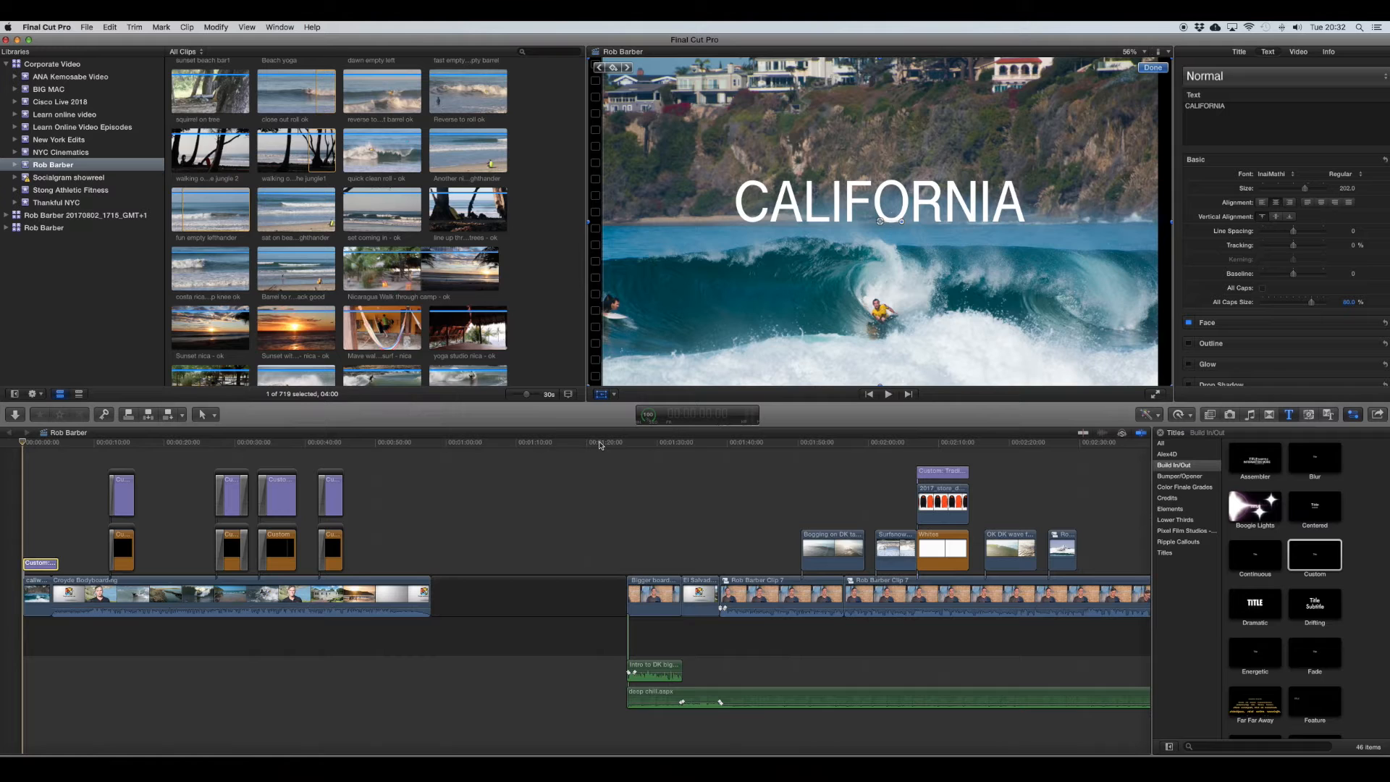
mouse_move(883, 244)
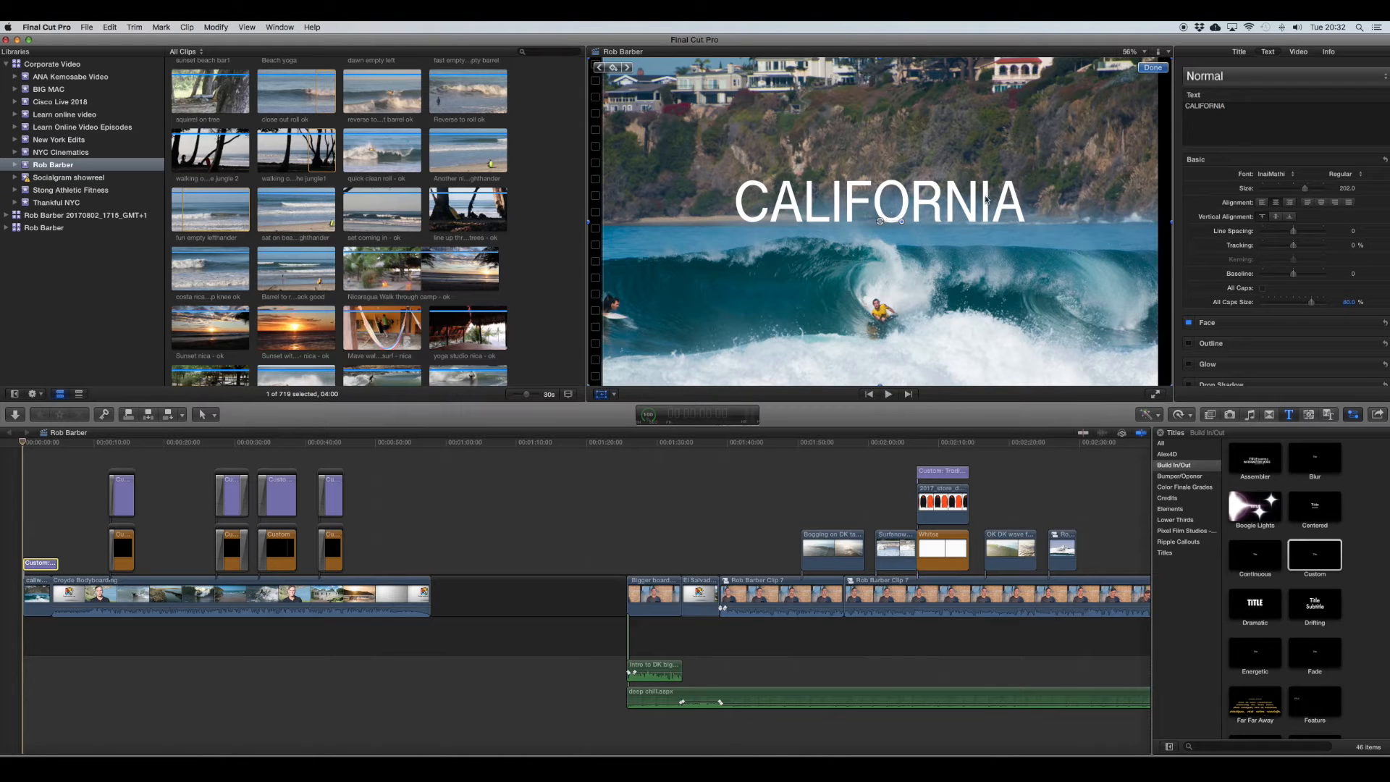
Step: Browse the installed fonts in the CALIFORNIA title's Font pop-up list
left_click(1272, 174)
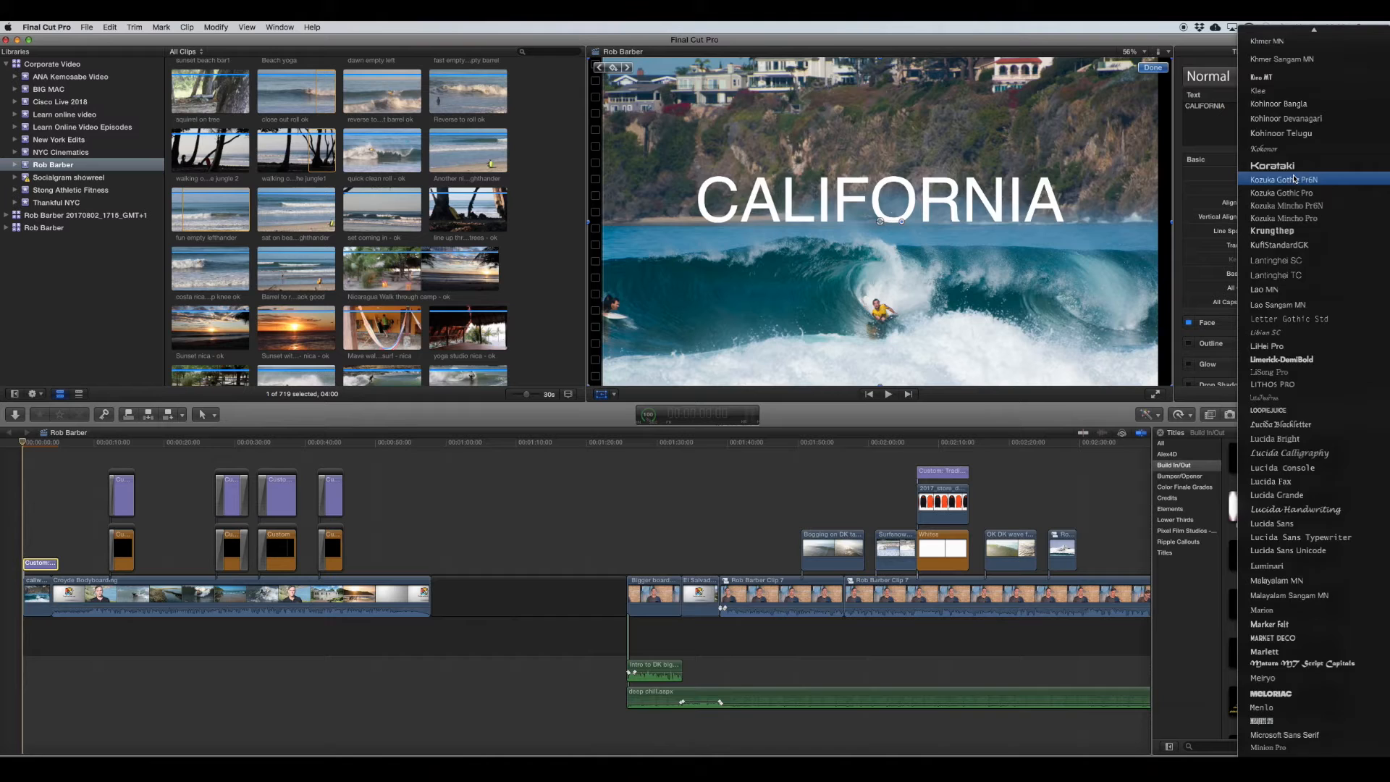
scroll("down", 3)
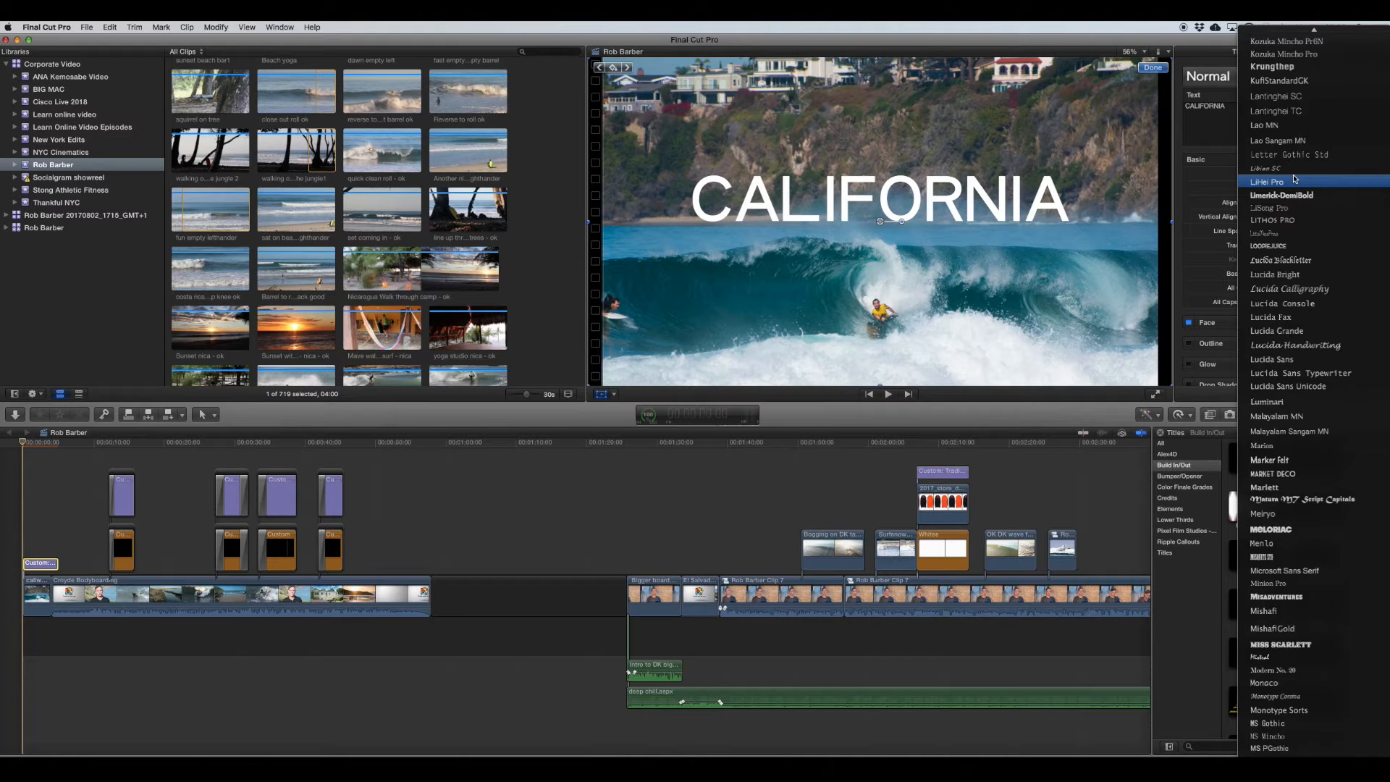
scroll("down", 3)
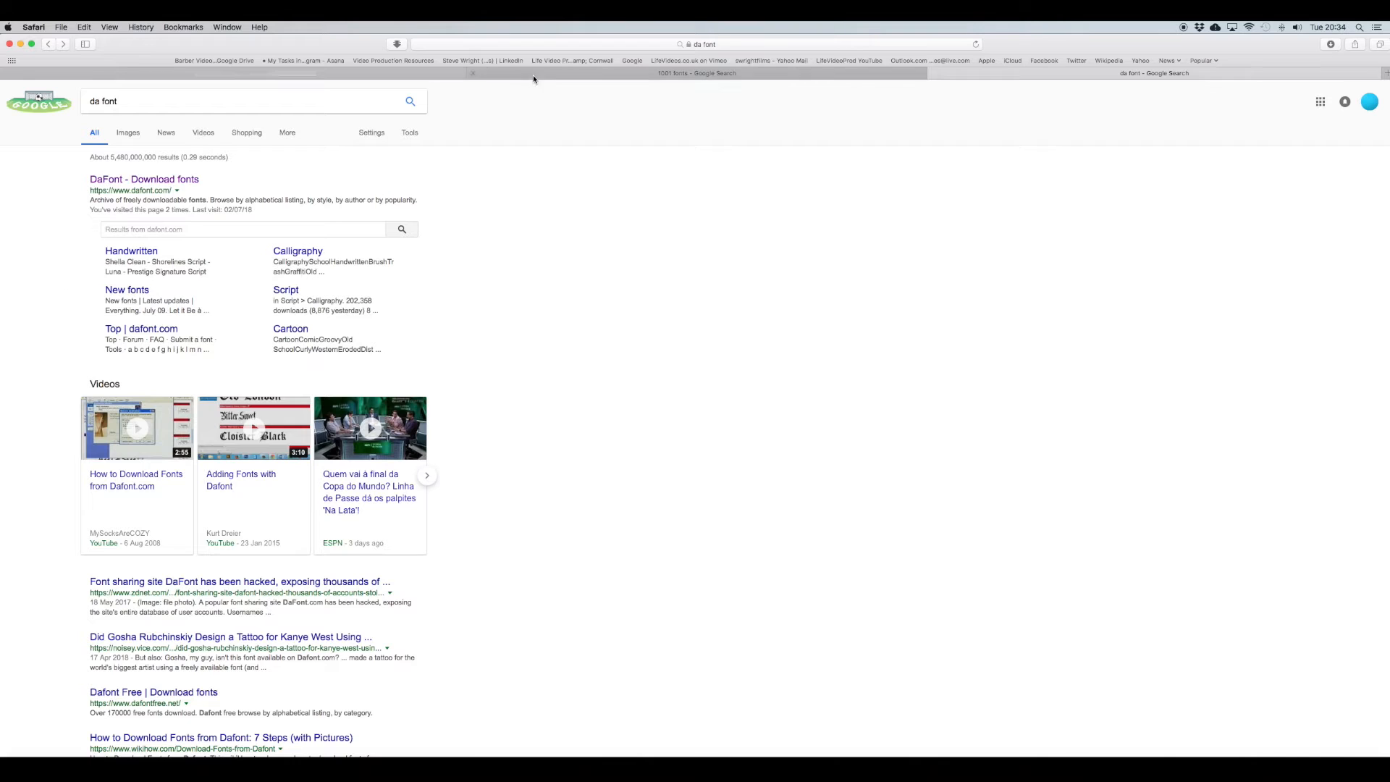
Step: Switch between the DaFont and 1001 Fonts Google search tabs in Safari
left_click(698, 72)
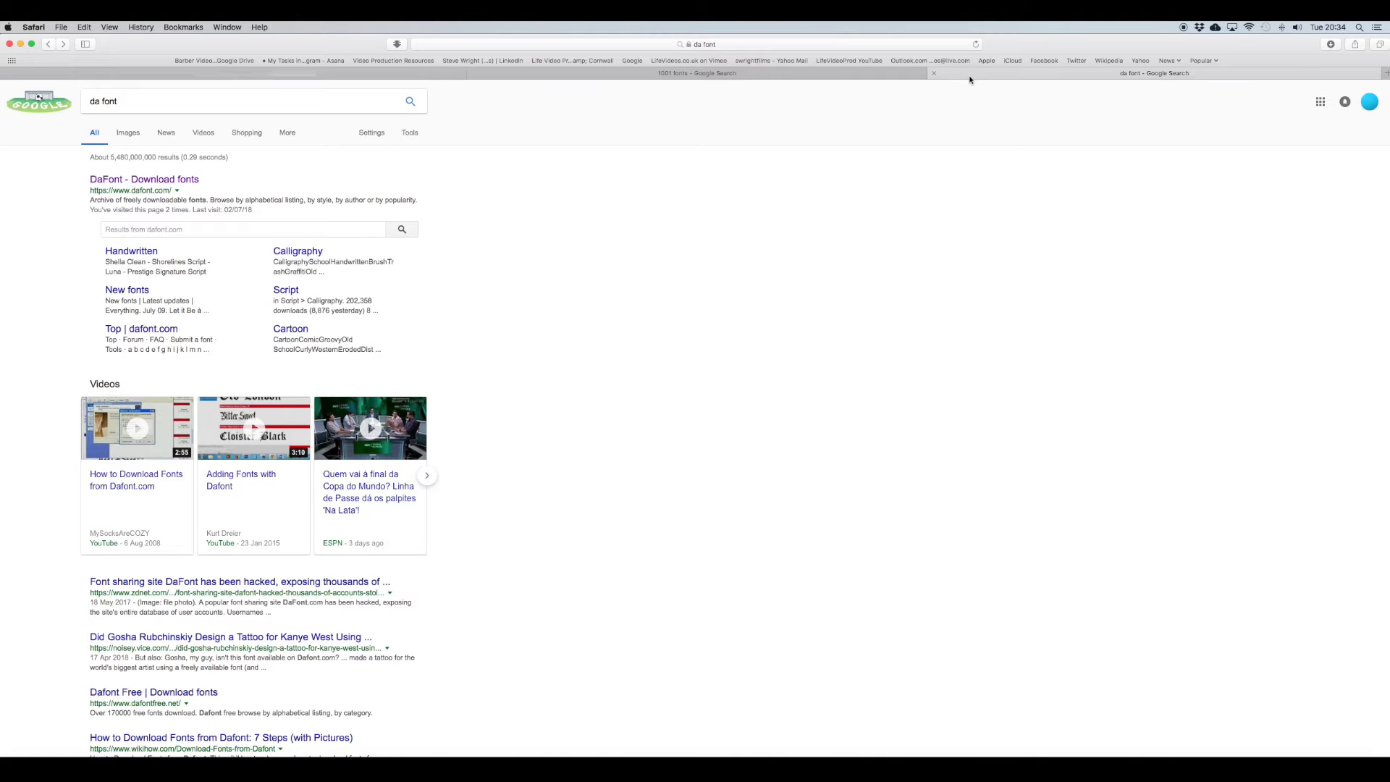
left_click(696, 73)
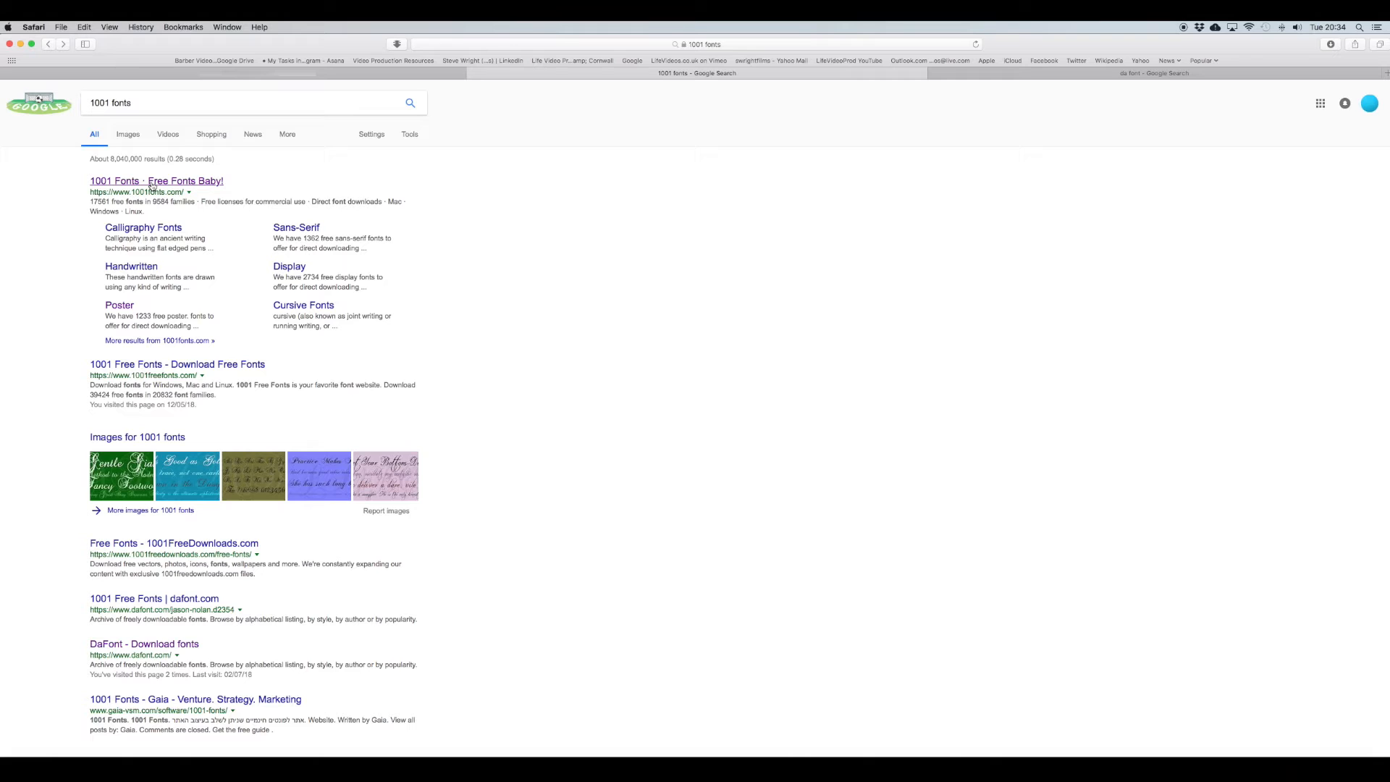
mouse_move(384, 167)
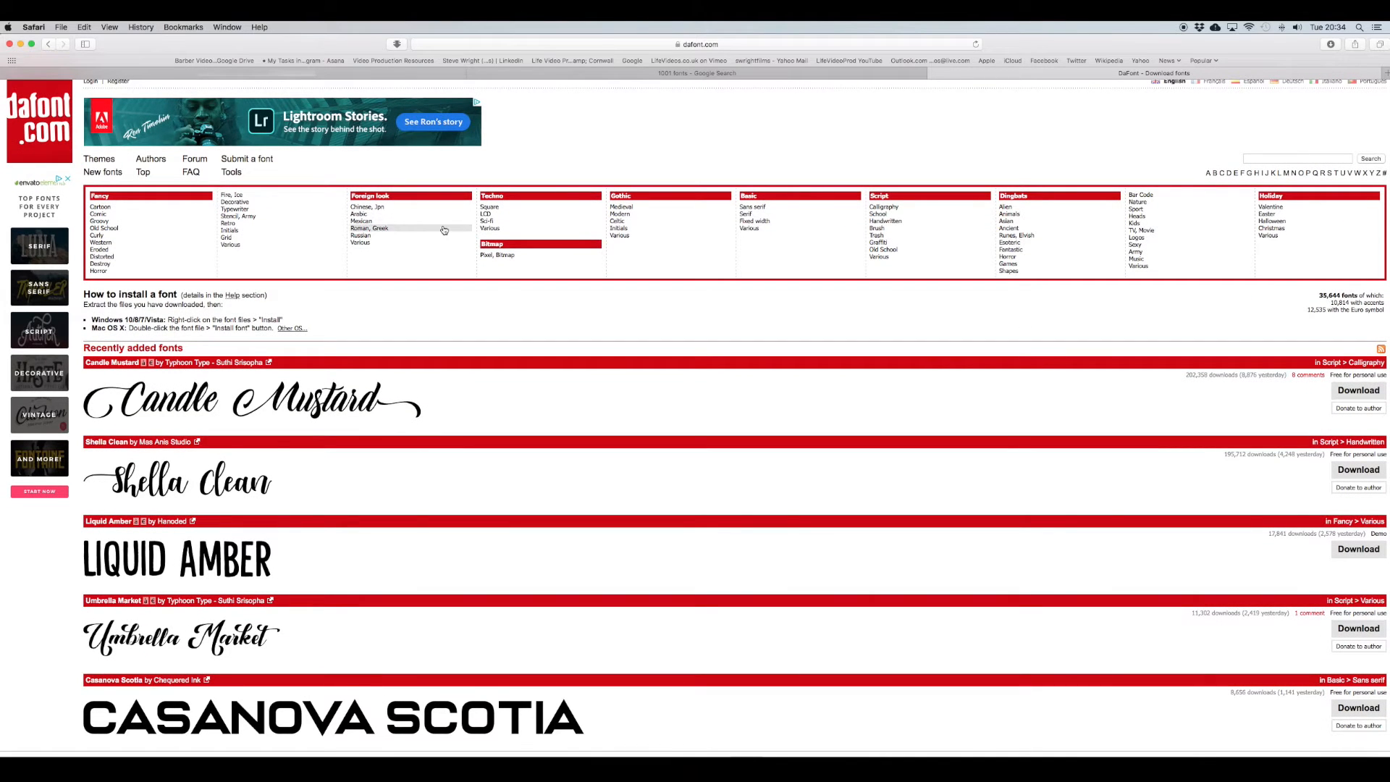
mouse_move(629, 218)
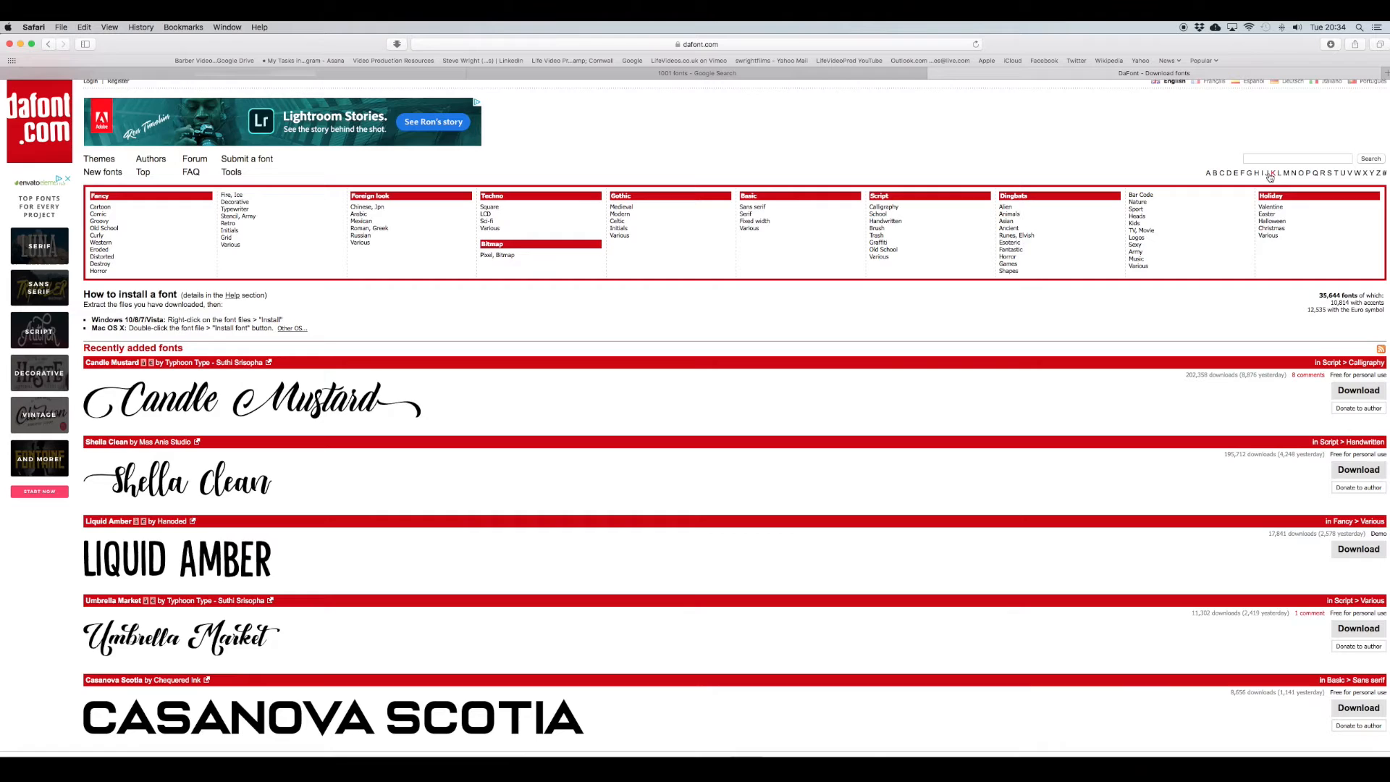
Step: Search DaFont for 'surfing' fonts
left_click(1296, 157)
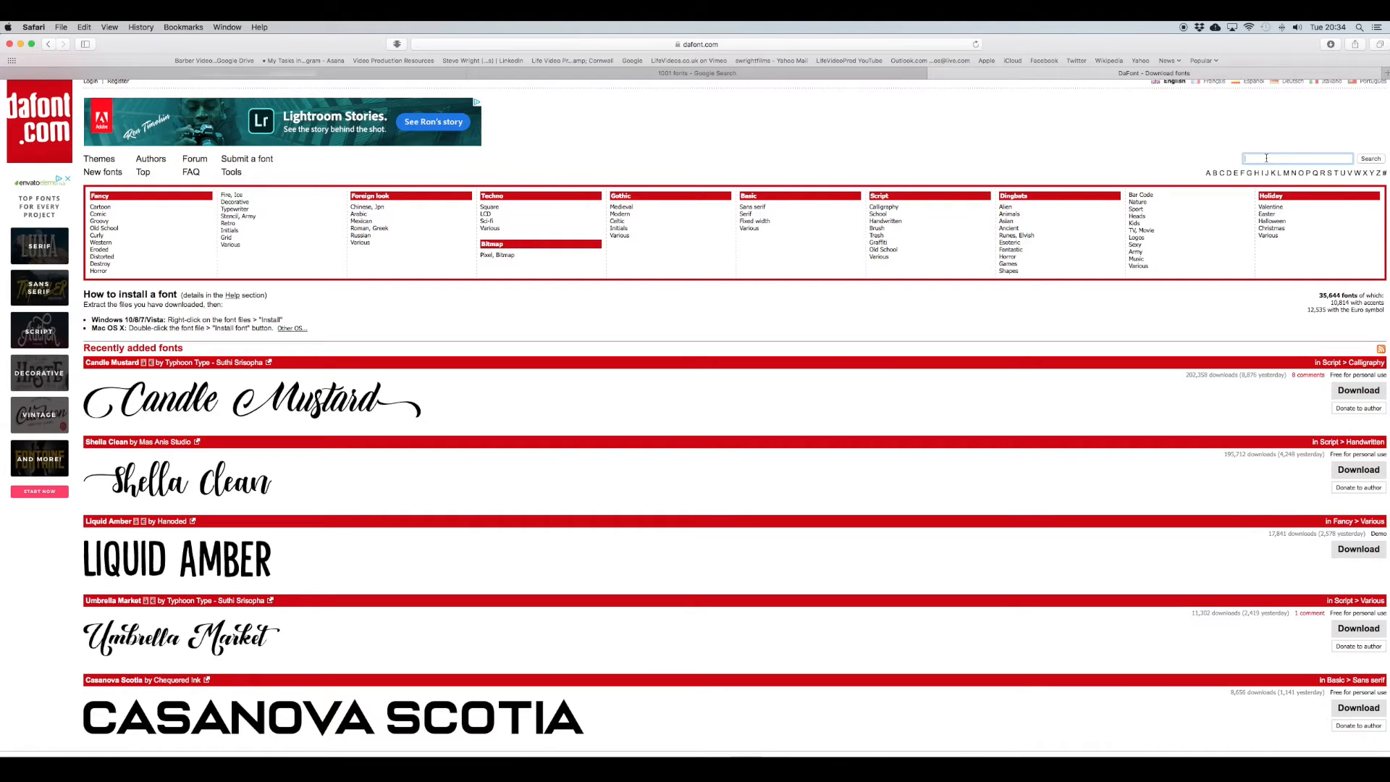
type("surfing")
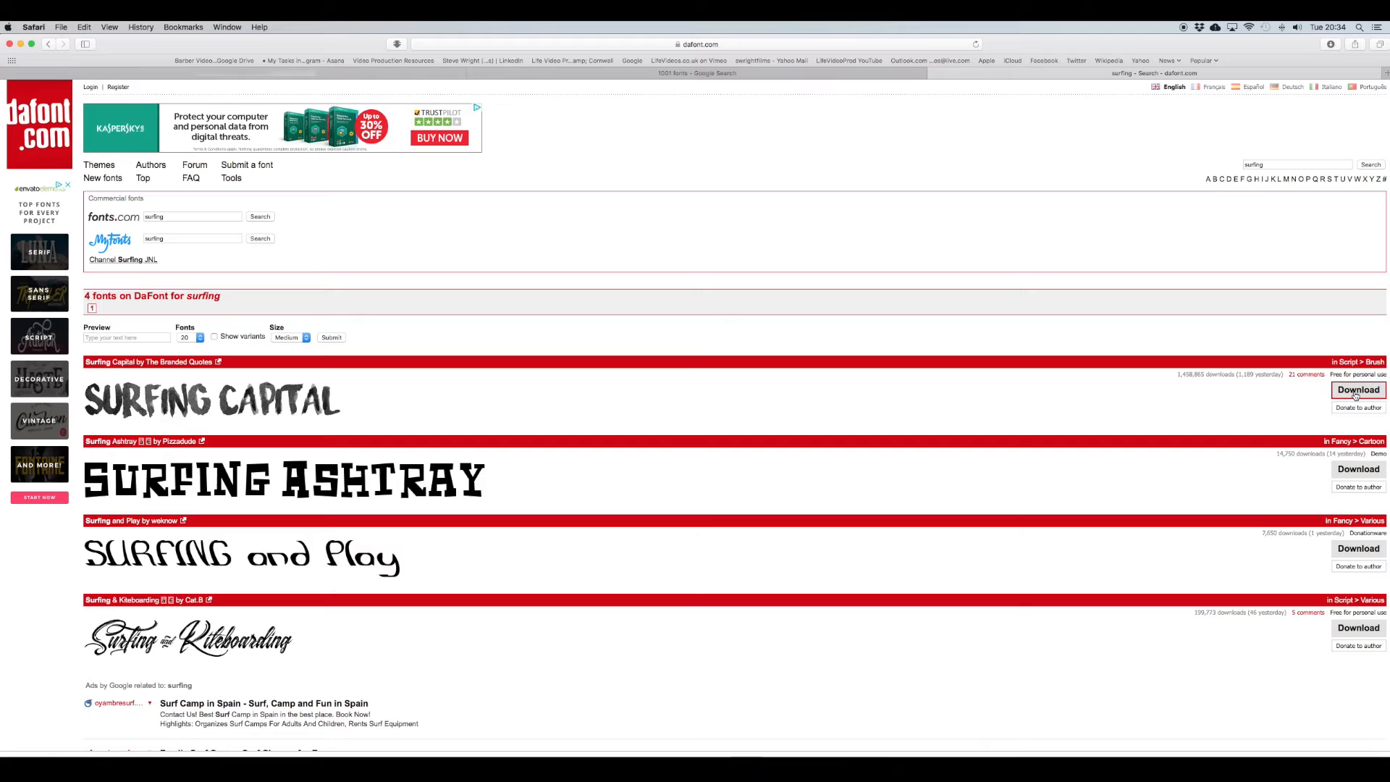
Step: Download Surfing Capital from DaFont, accepting the Windows-user caution
left_click(1357, 390)
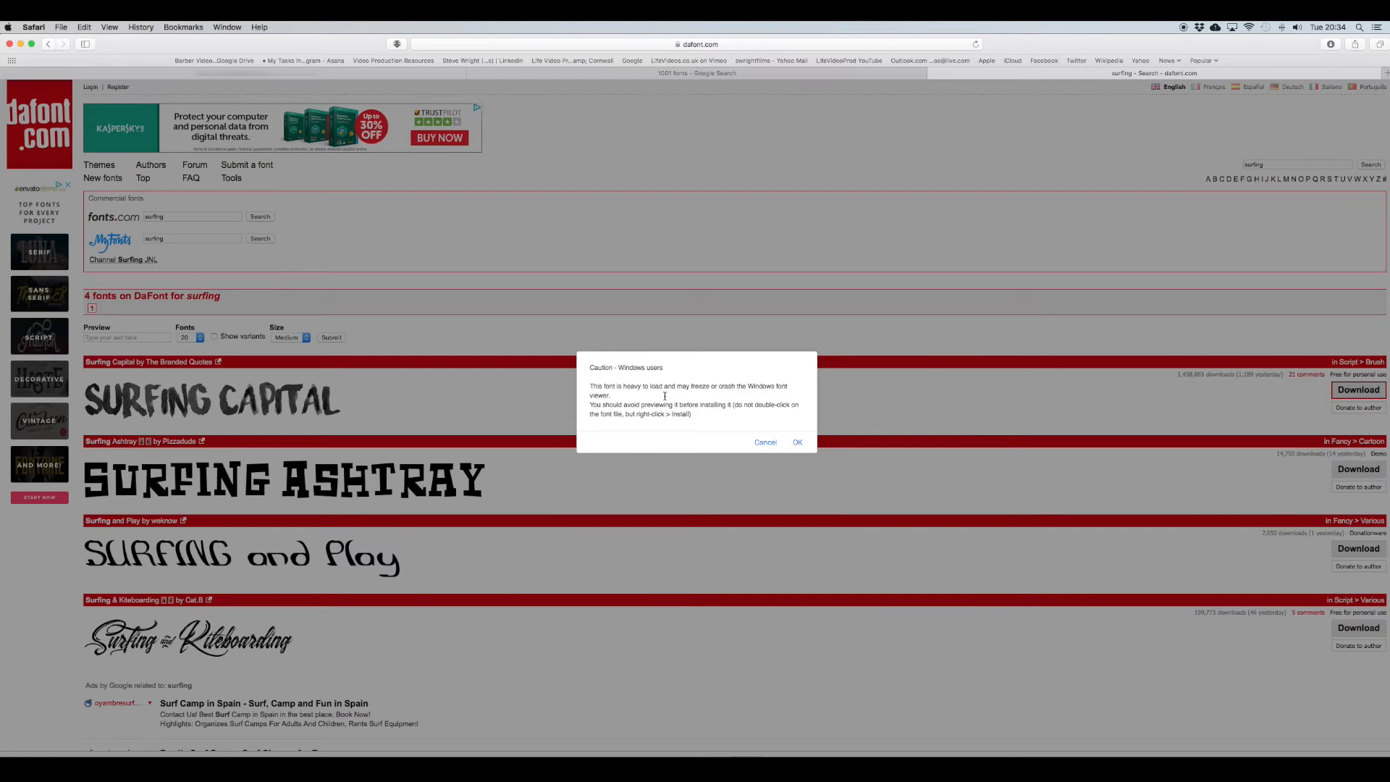
left_click(797, 442)
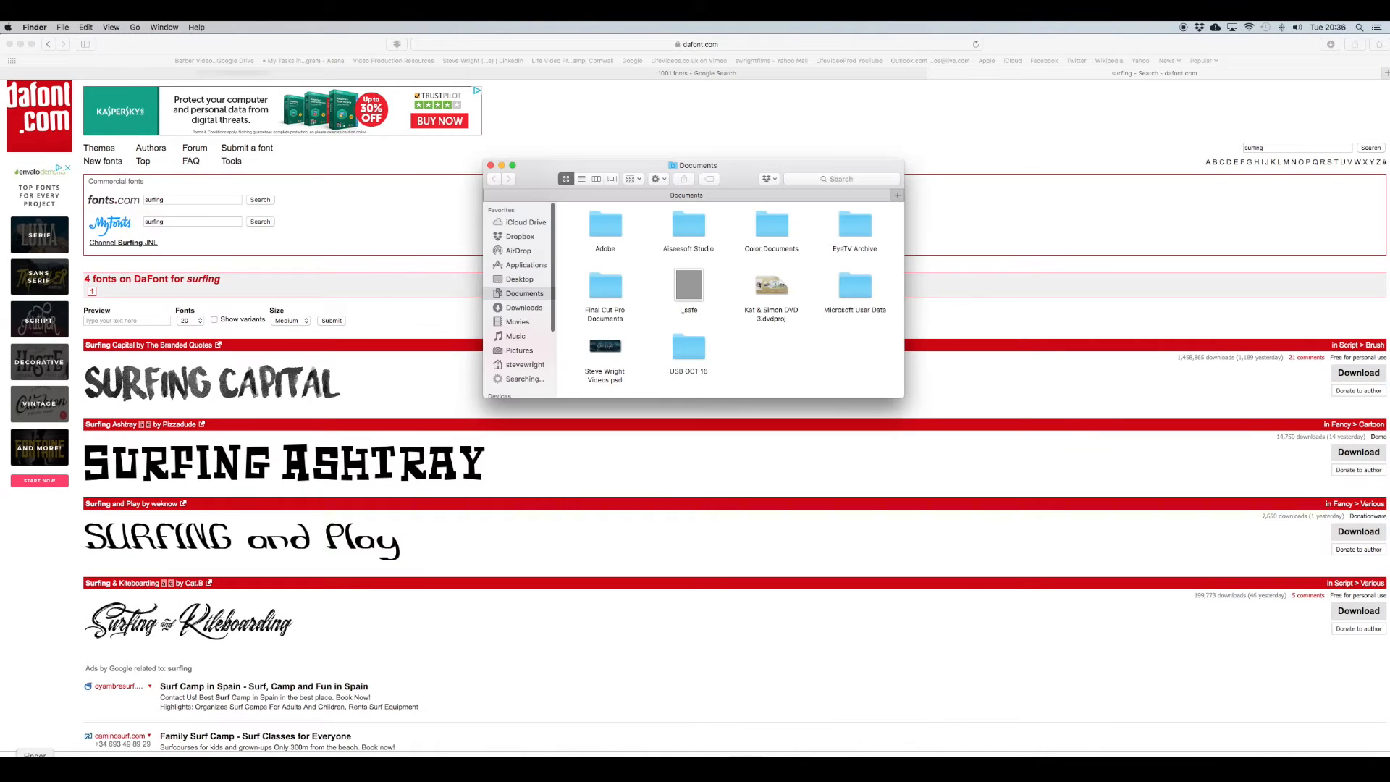
Step: Find Surfing Capital.ttf in Downloads' surfing_capital folder and select Font Book in Applications
left_click(522, 307)
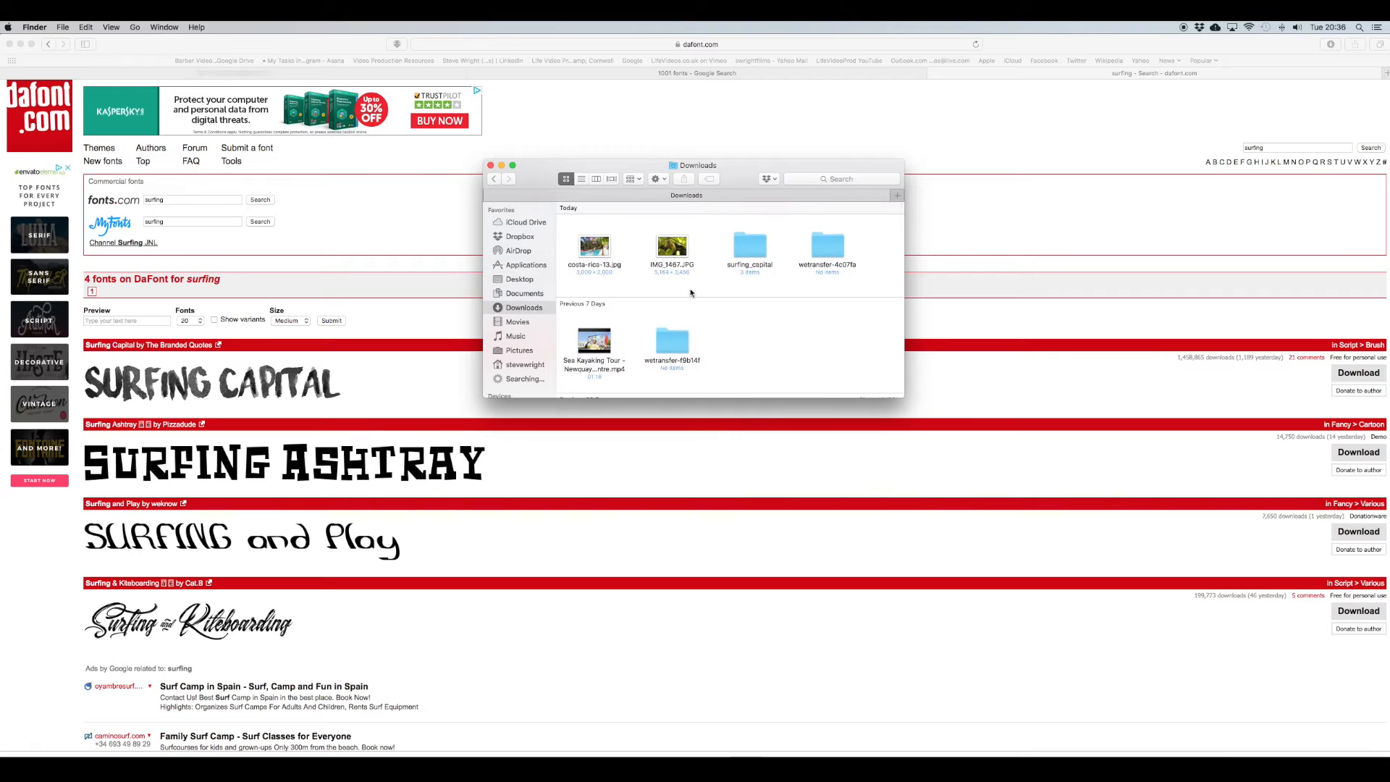
double_click(749, 248)
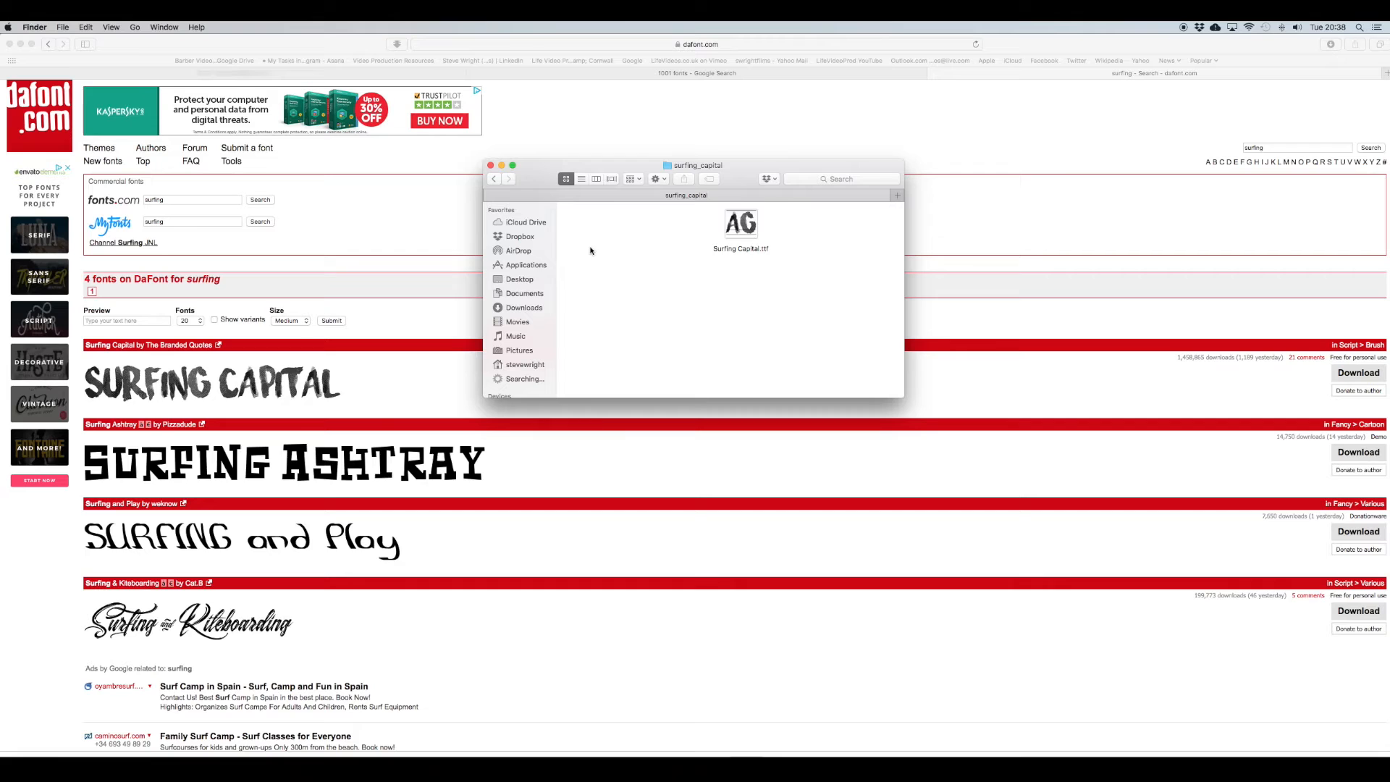
left_click(526, 264)
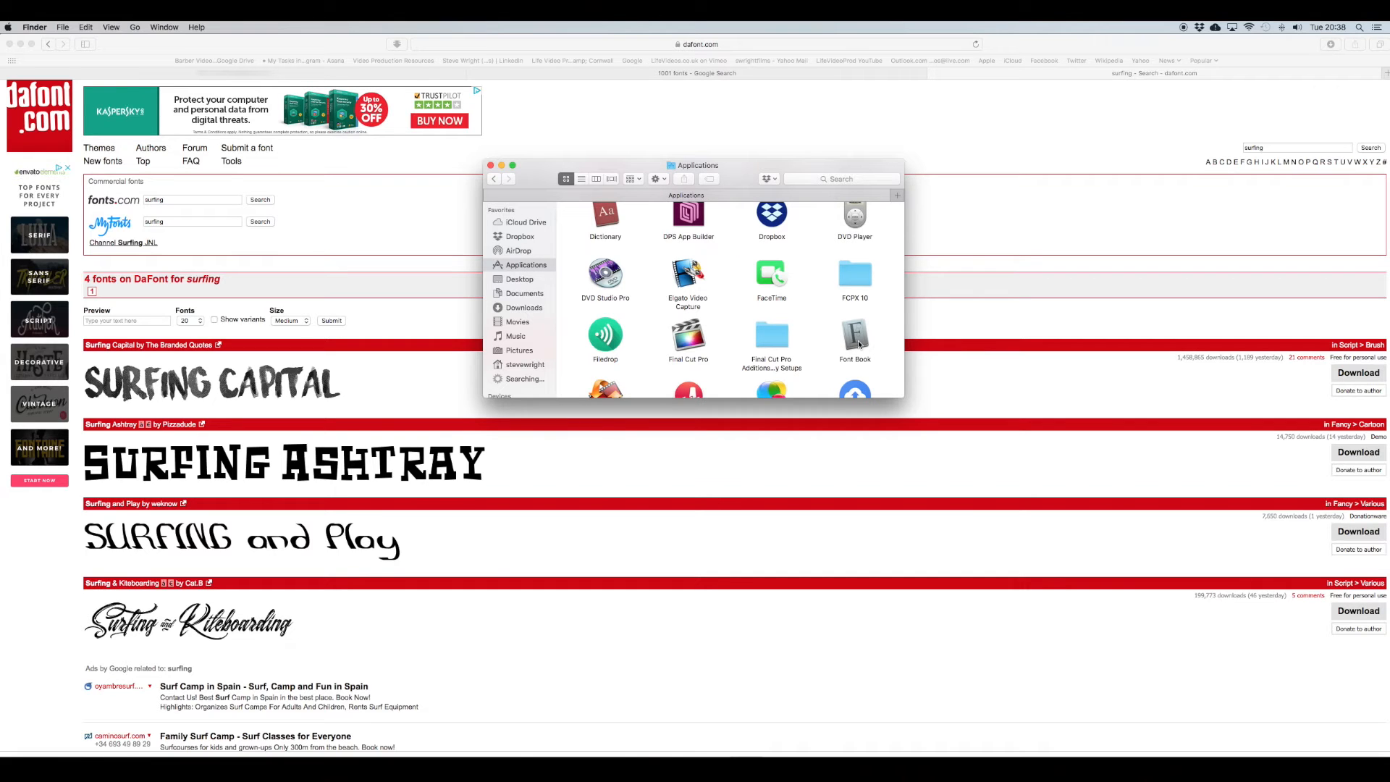
left_click(853, 336)
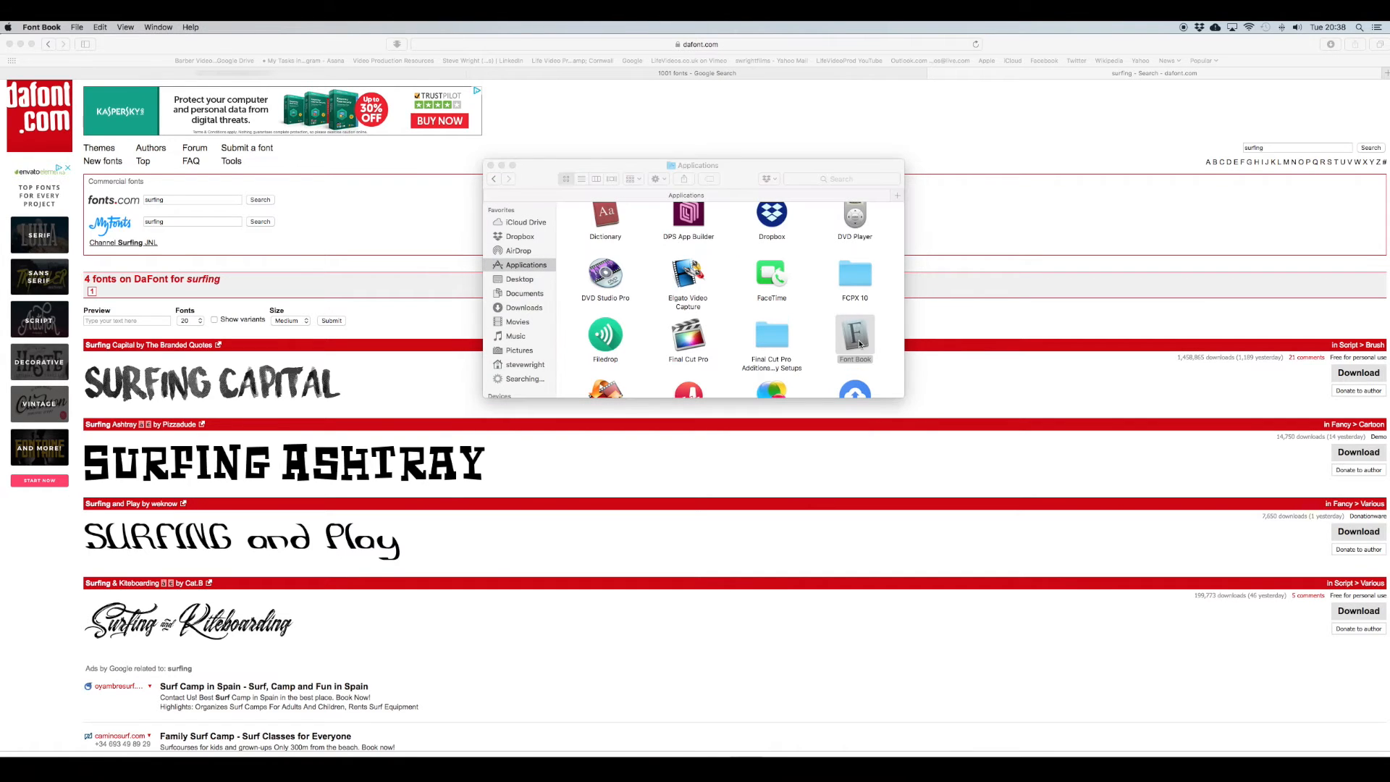
Step: Launch Font Book and add Surfing Capital.ttf from the Downloads surfing_capital folder
double_click(854, 323)
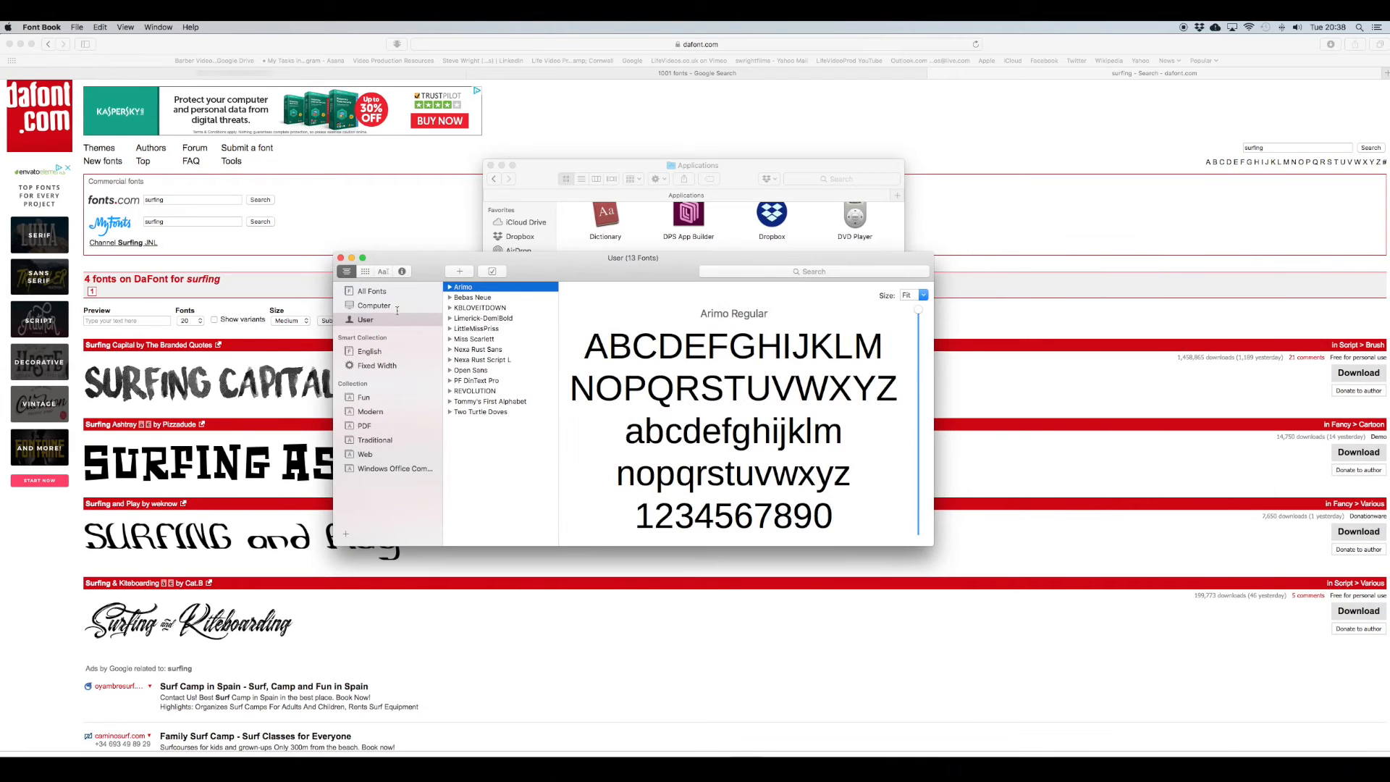
mouse_move(397, 319)
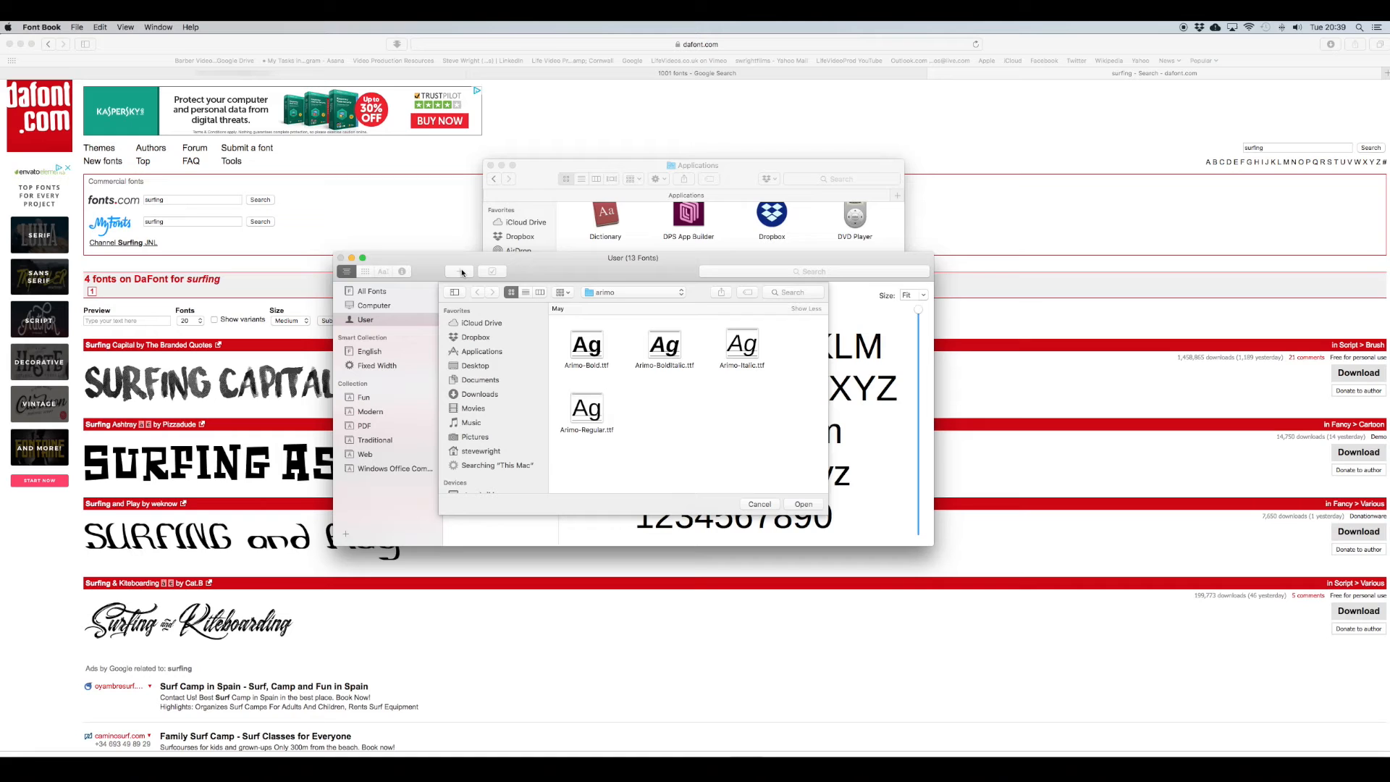
mouse_move(554, 404)
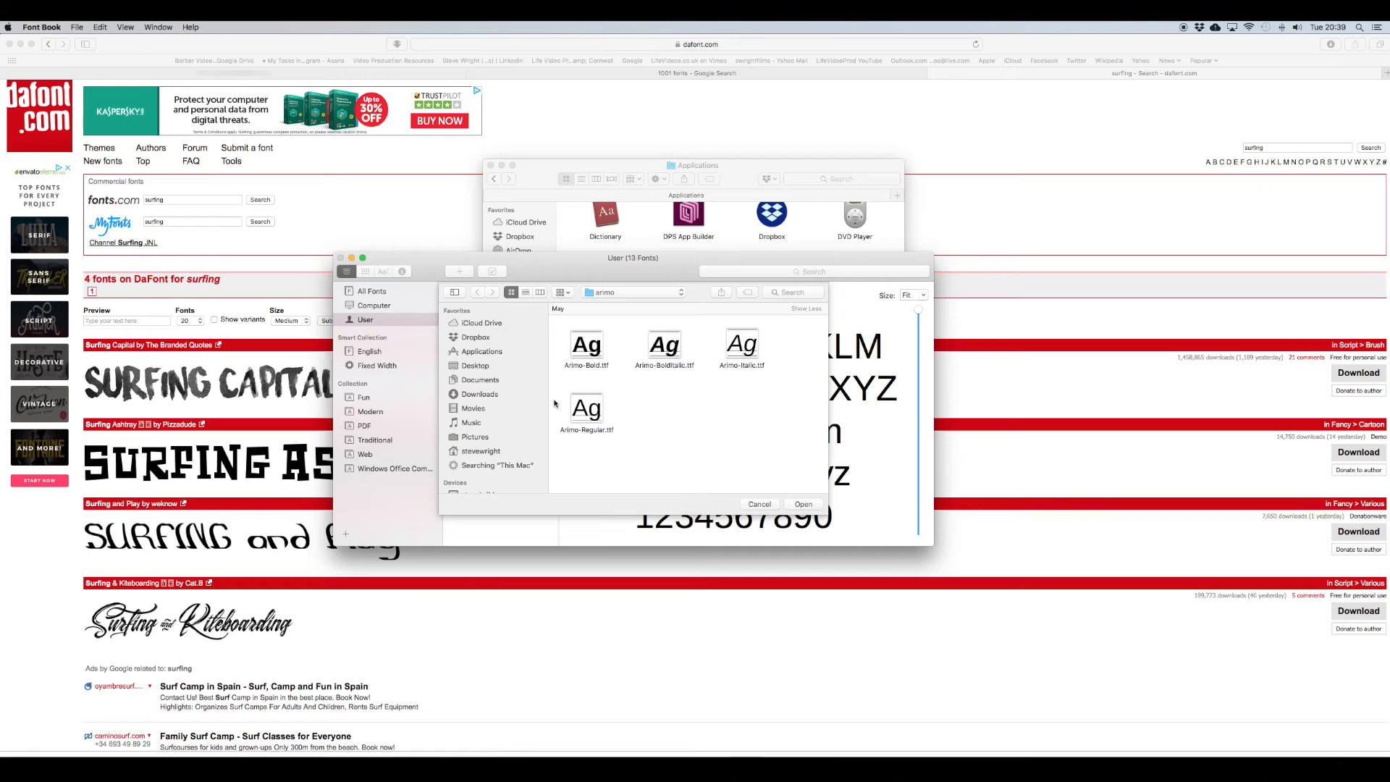
left_click(479, 394)
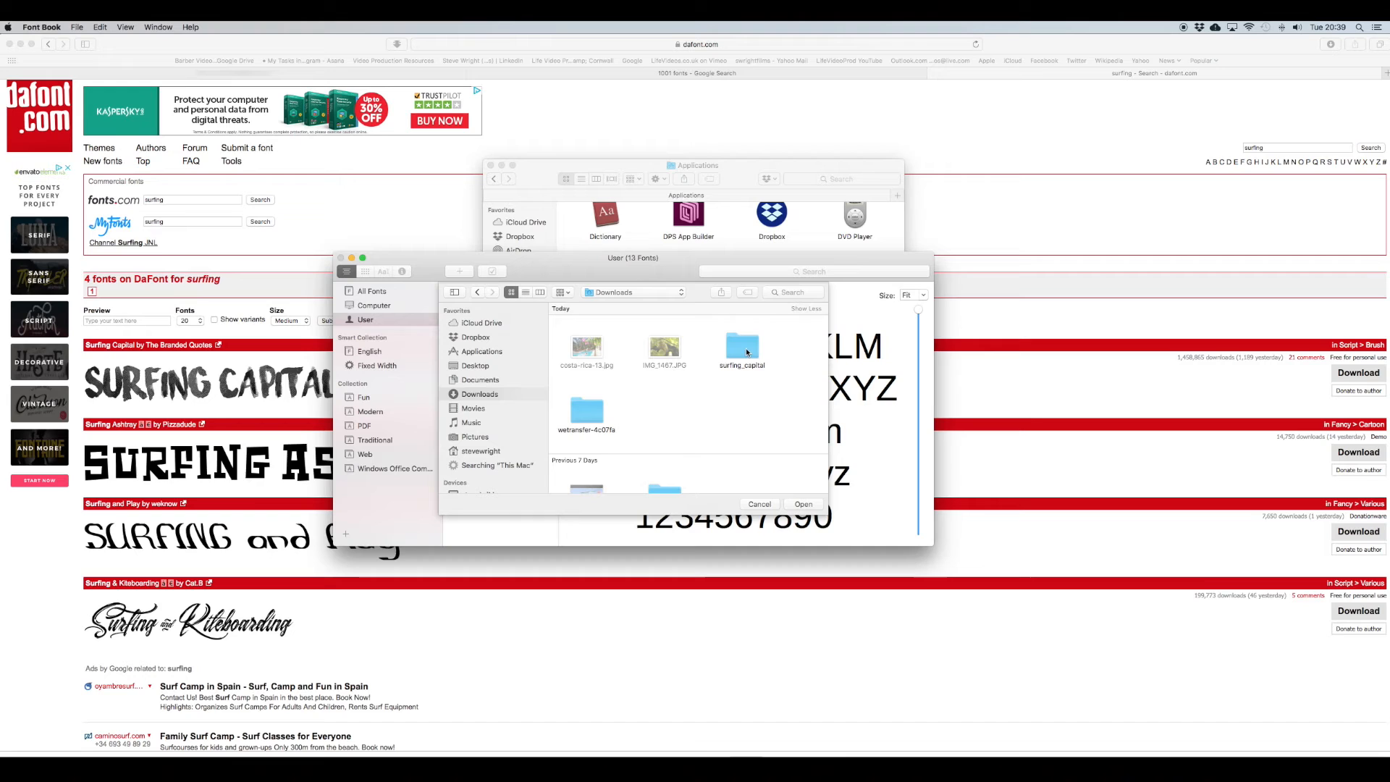
double_click(741, 346)
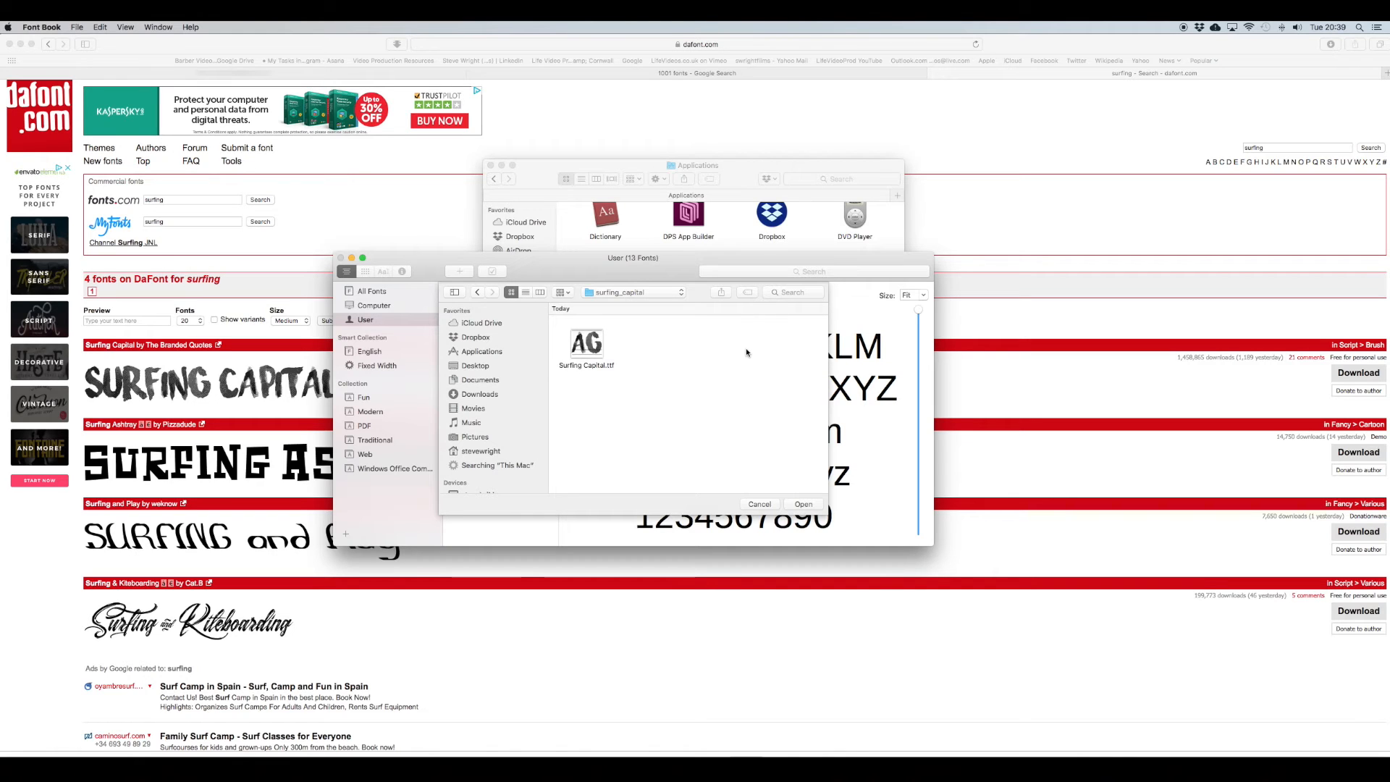
left_click(585, 344)
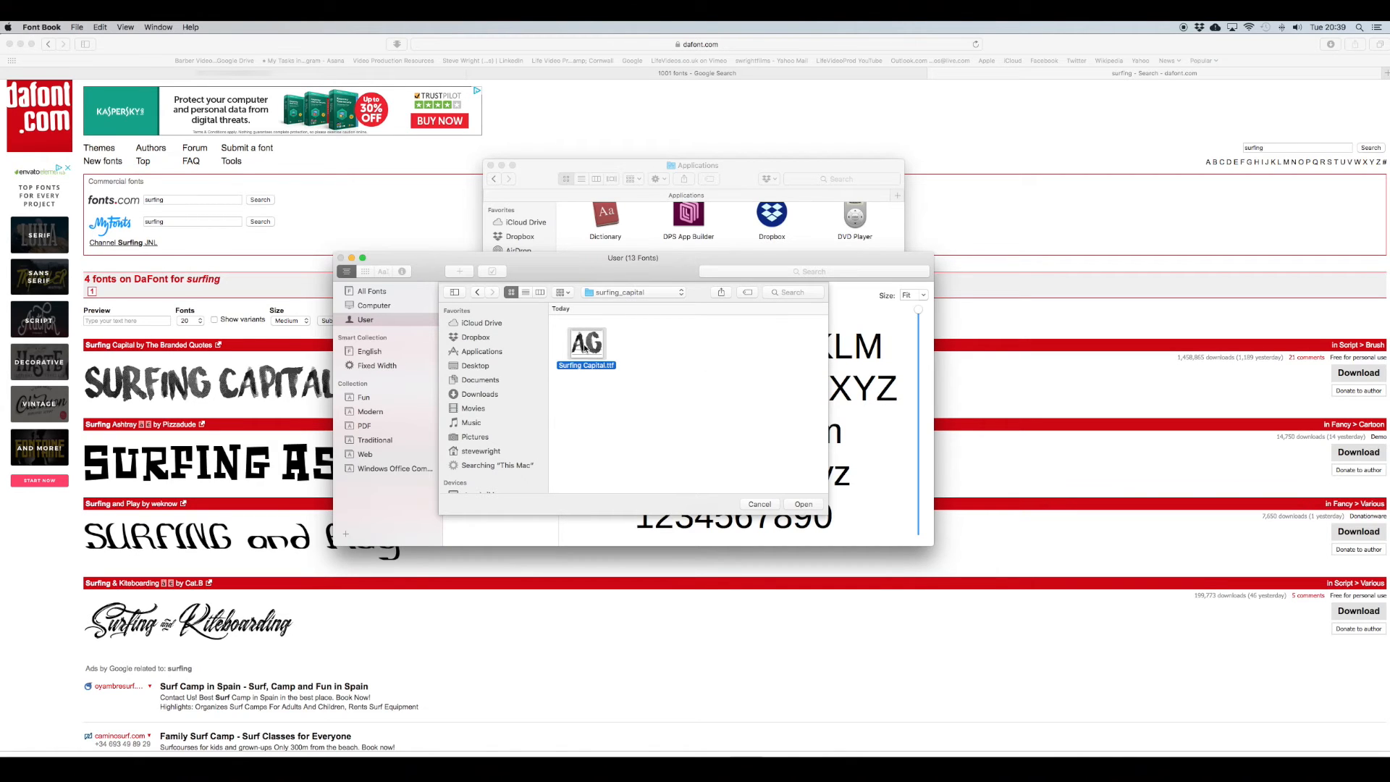
left_click(759, 504)
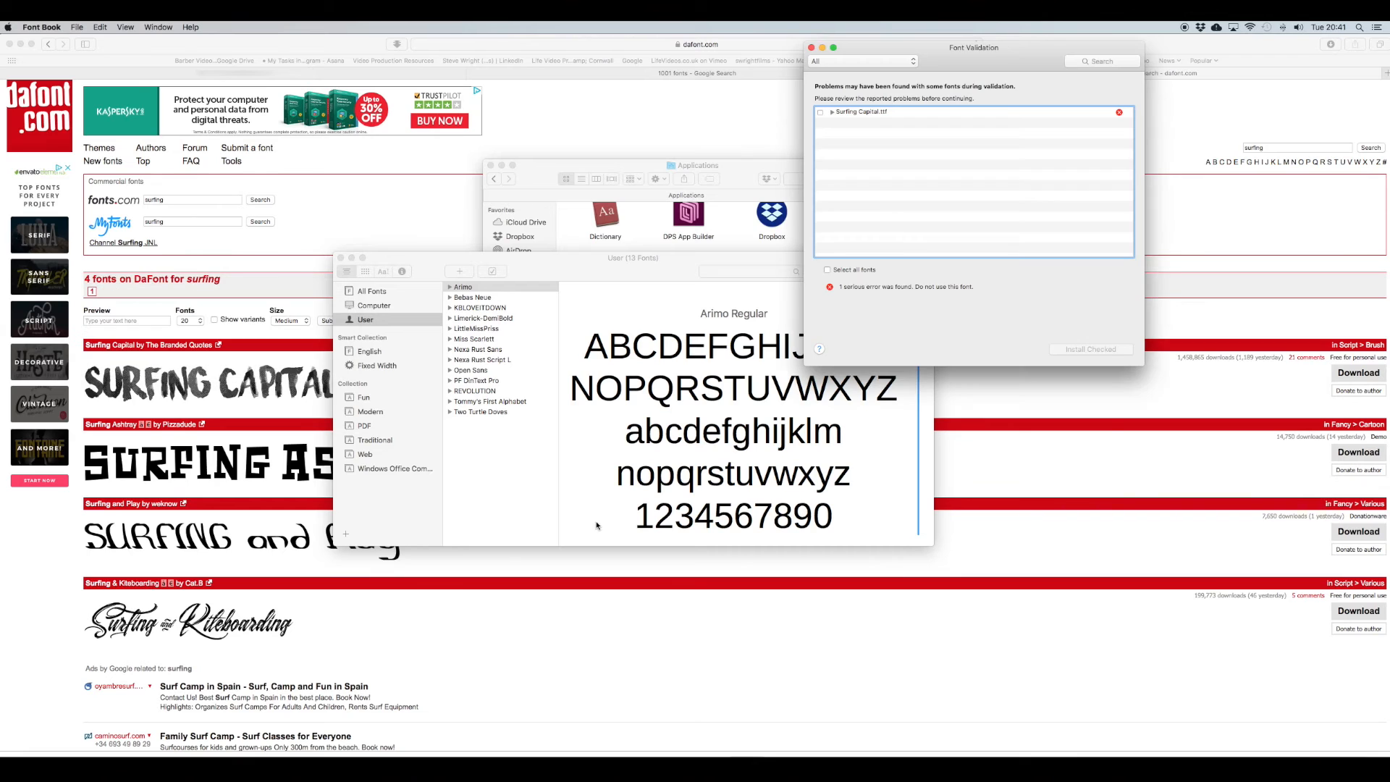
Step: Install Surfing Capital from the validation report despite its serious error
left_click_drag(972, 47, 781, 320)
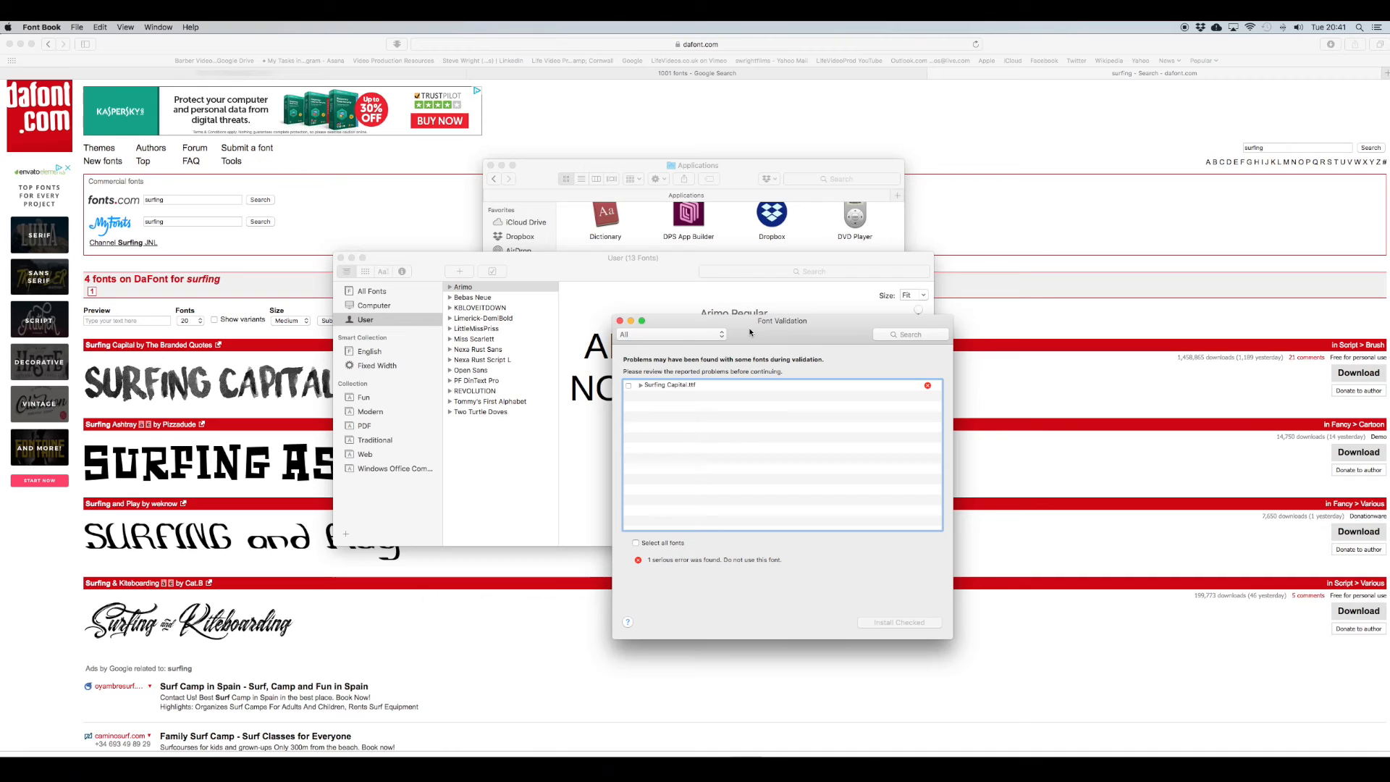
left_click(635, 542)
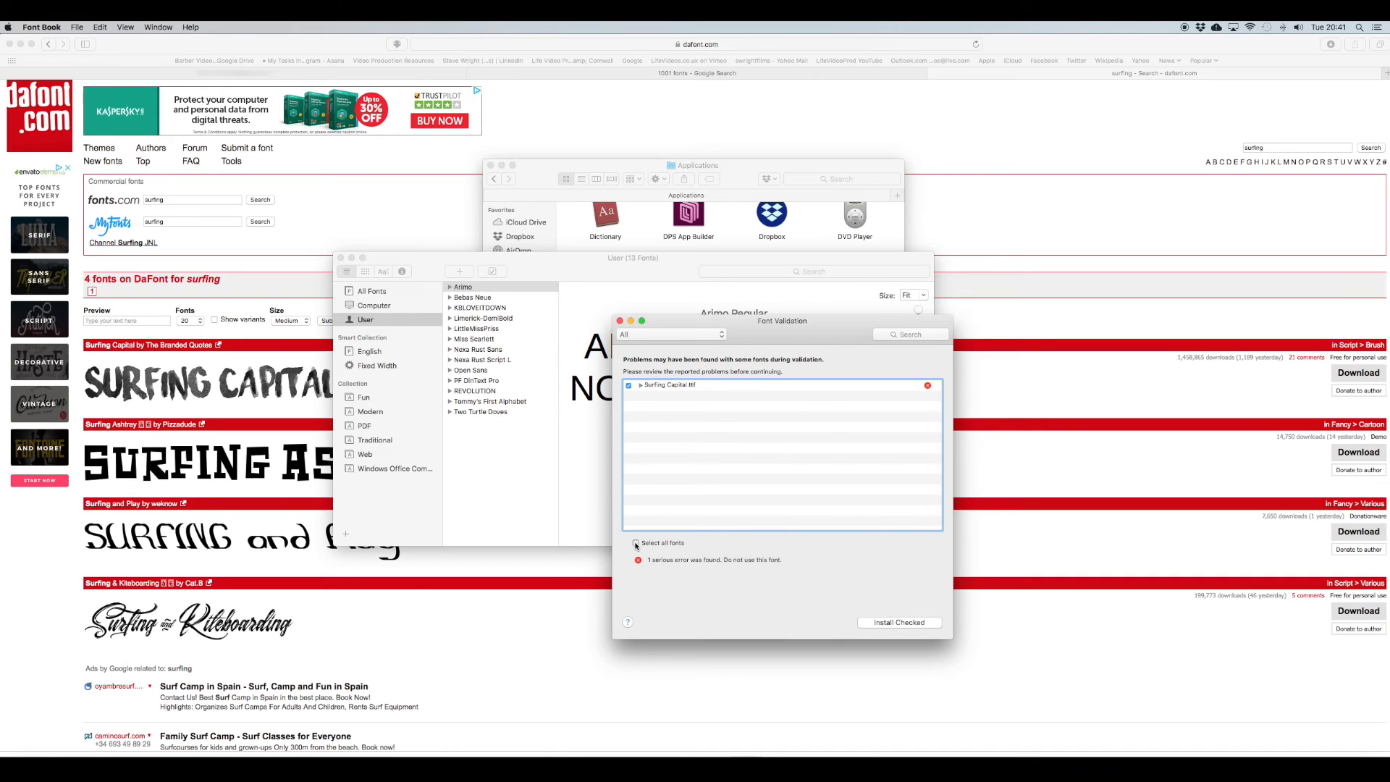
left_click(636, 542)
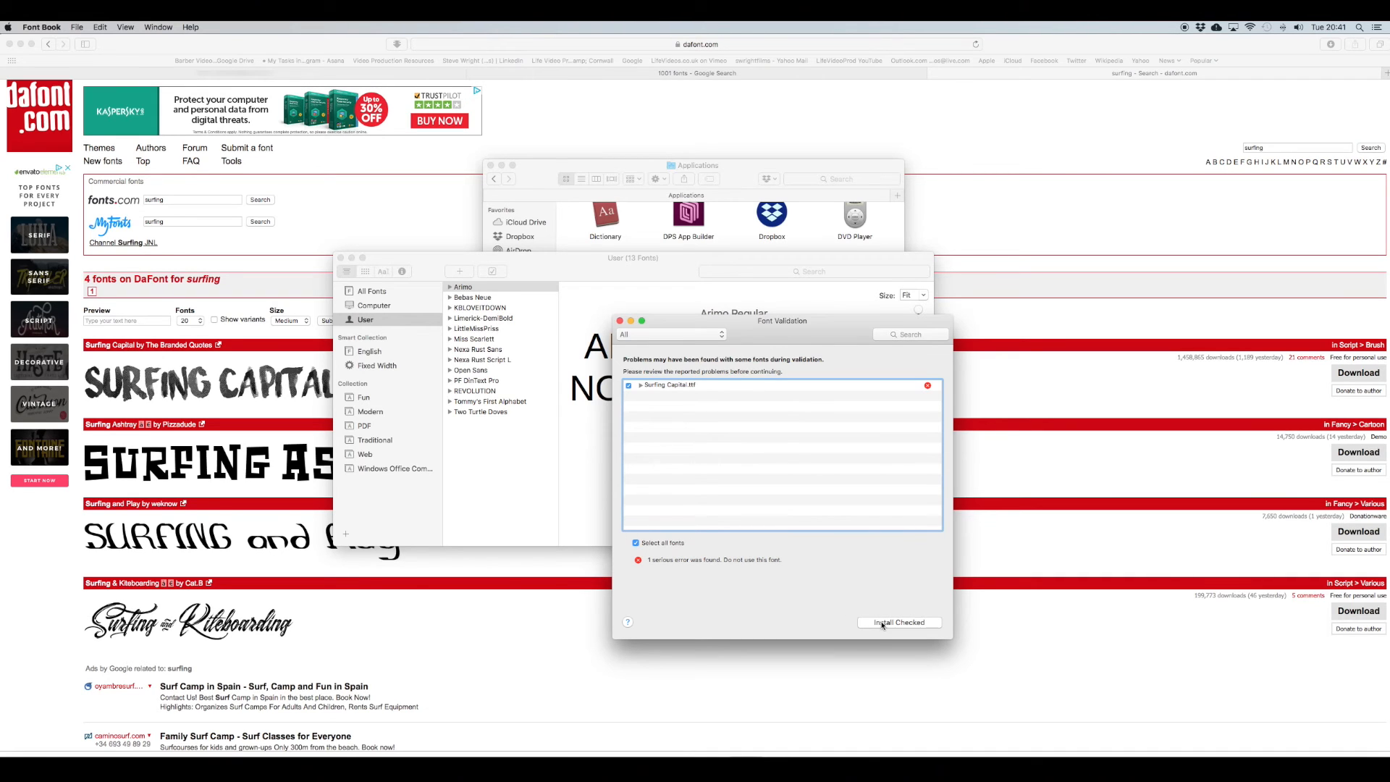
left_click(898, 621)
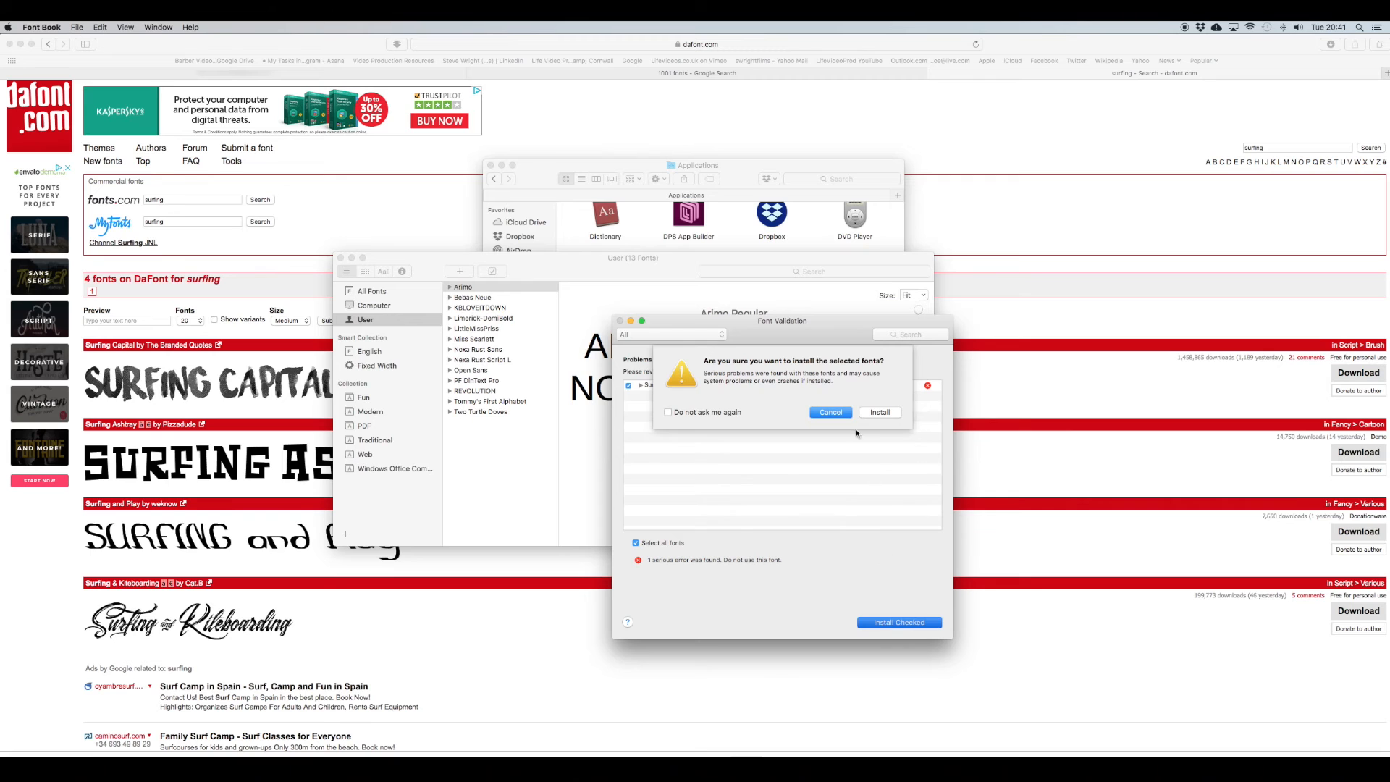
left_click(828, 411)
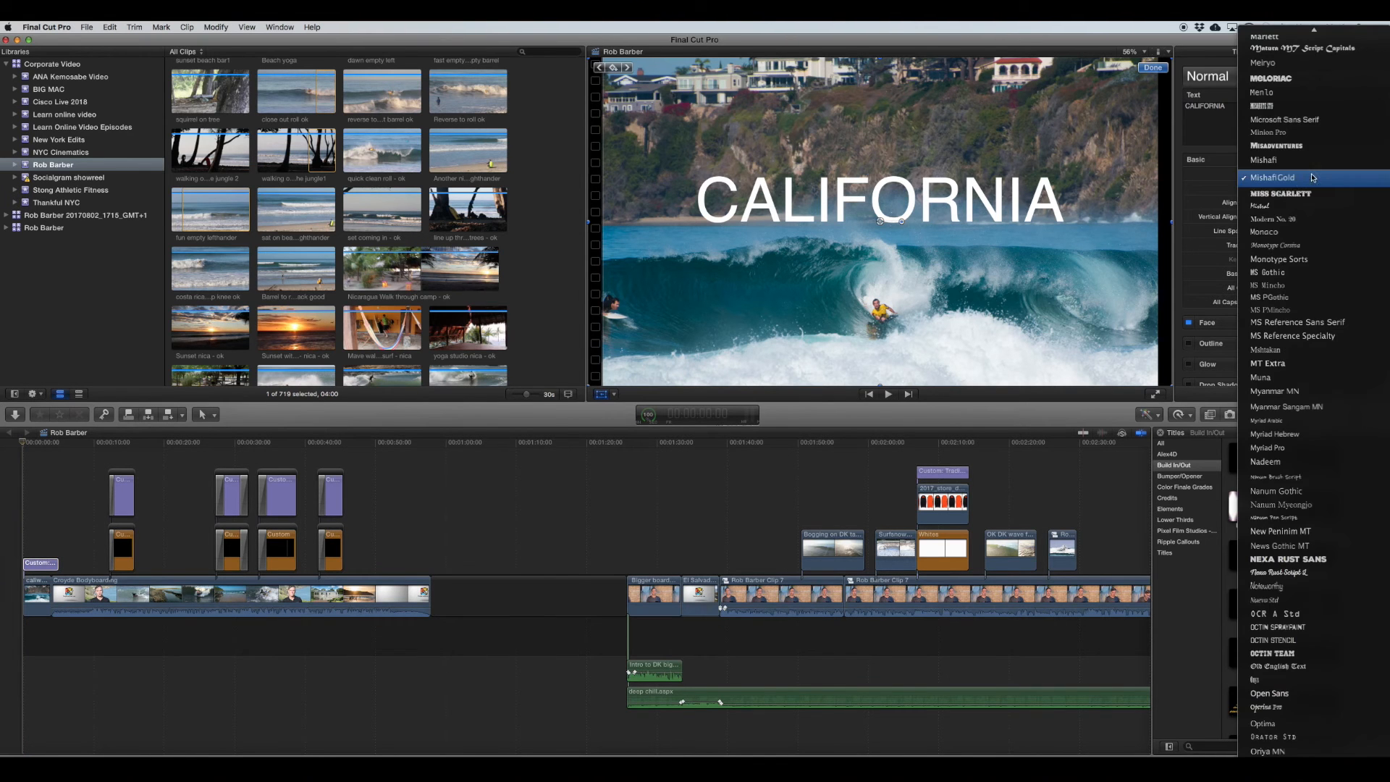
Step: Preview fonts for the CALIFORNIA title, then quit Final Cut Pro to load Surfing Capital
scroll("down", 3)
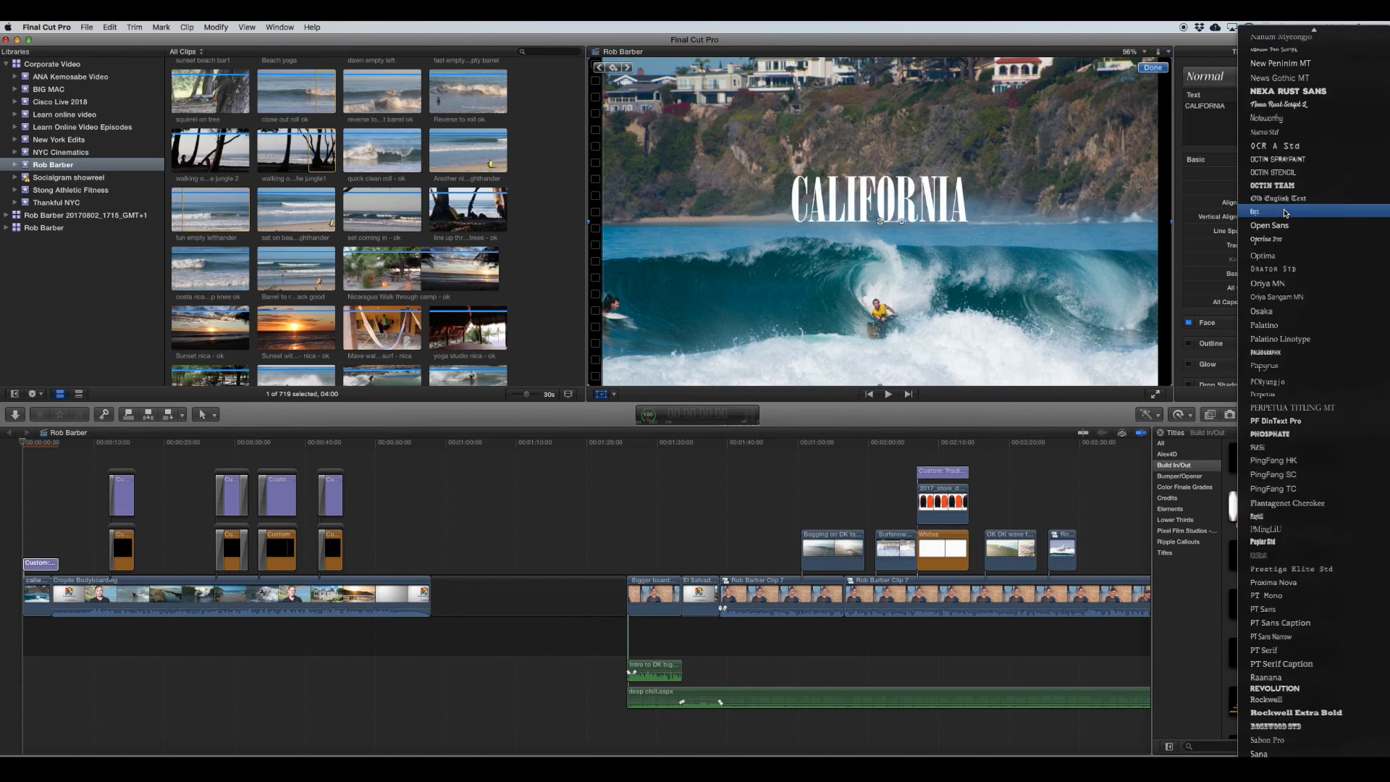
scroll("down", 3)
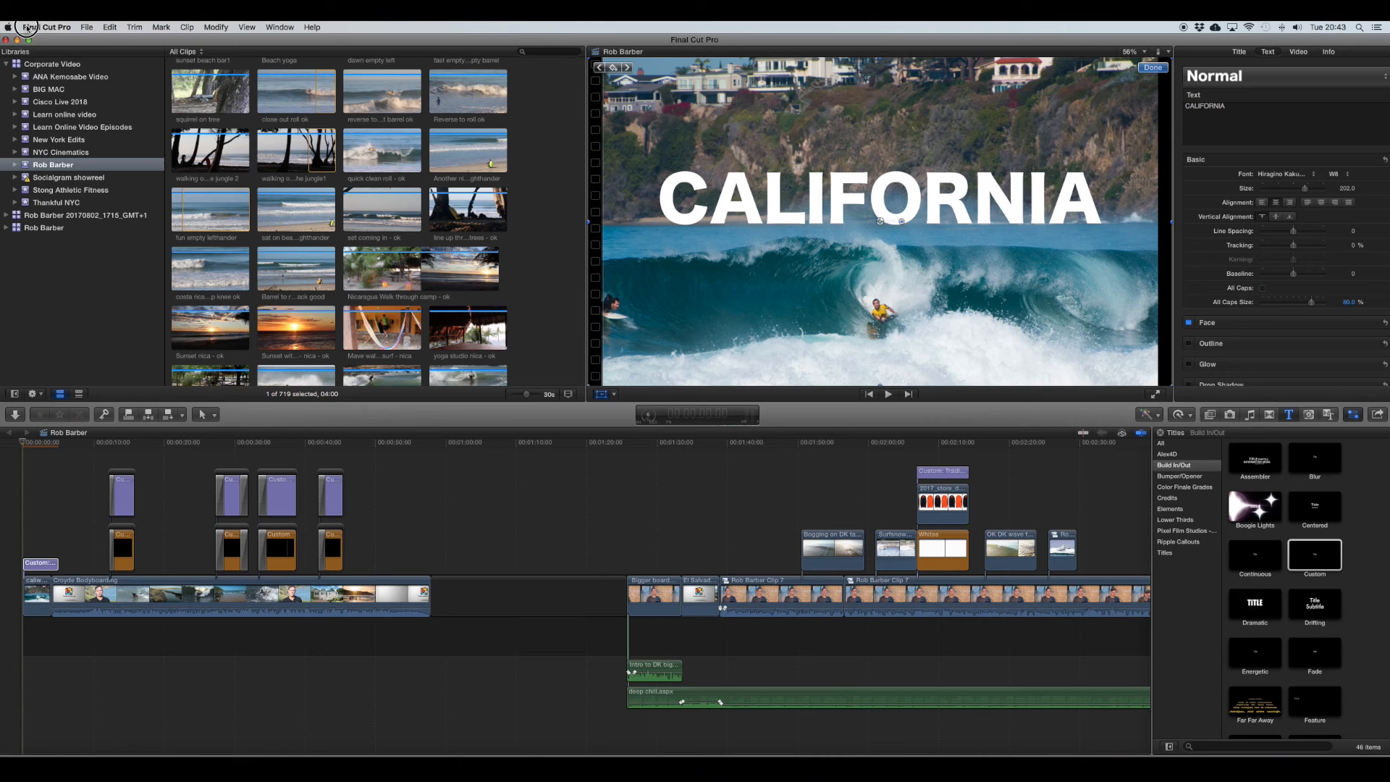
left_click(46, 27)
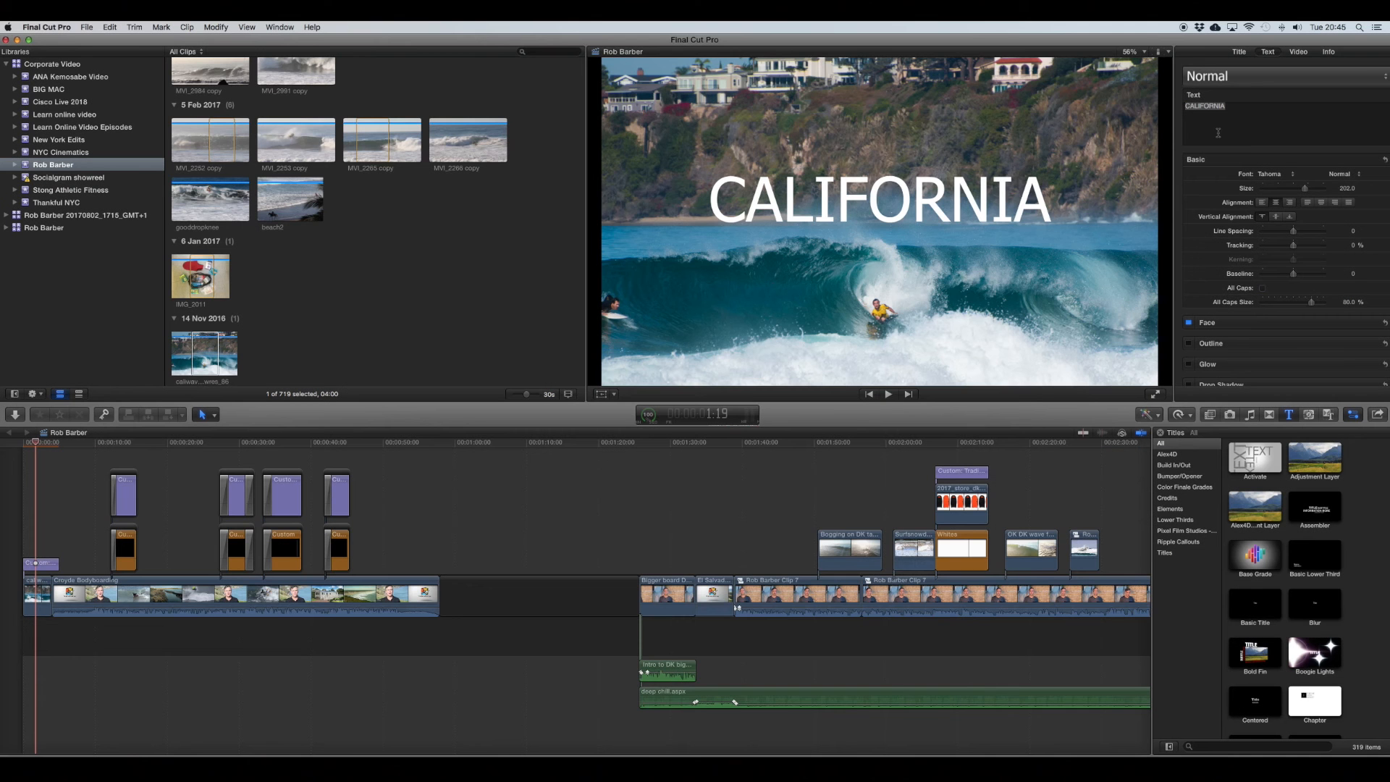
Step: Set CALIFORNIA to Surfing Capital and enlarge it with the Size slider
left_click(1271, 174)
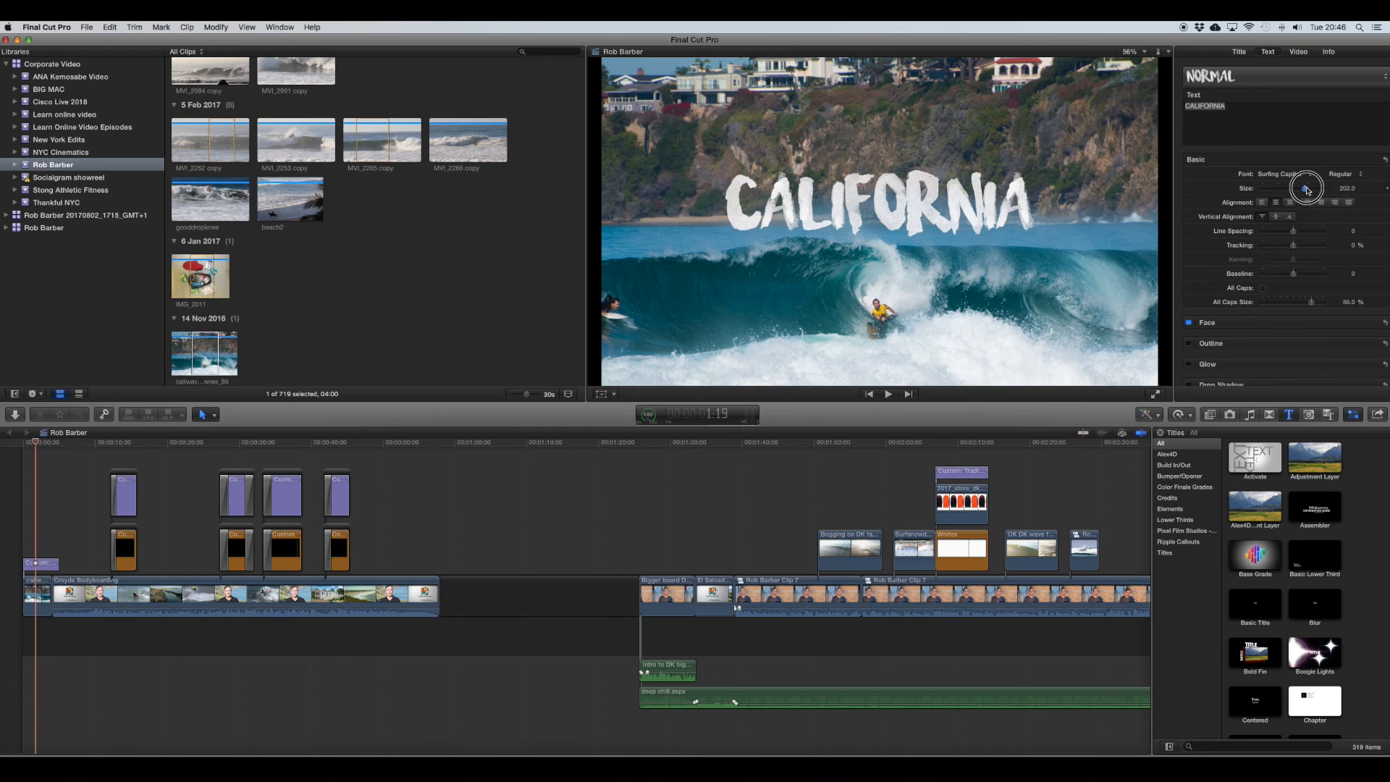
left_click_drag(1303, 189, 1314, 189)
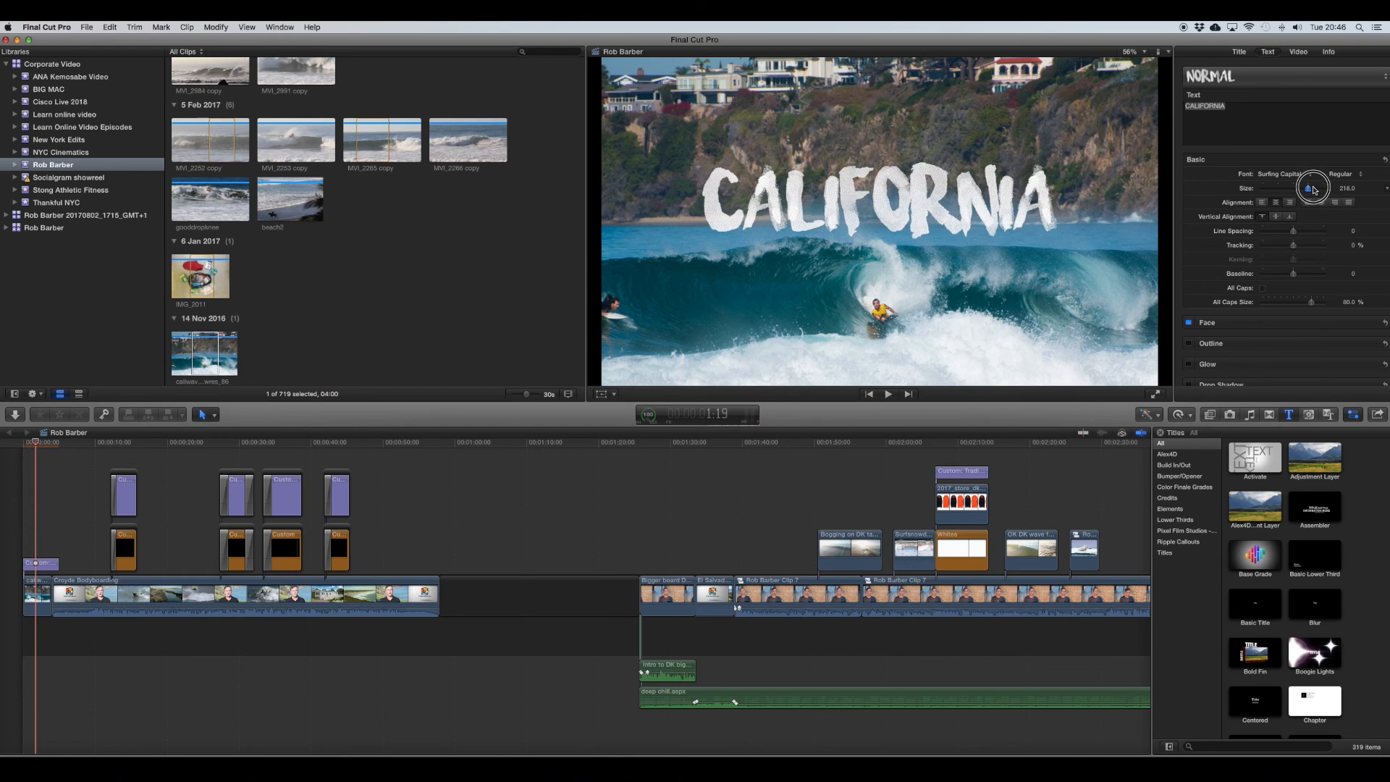
left_click_drag(1311, 188, 1320, 186)
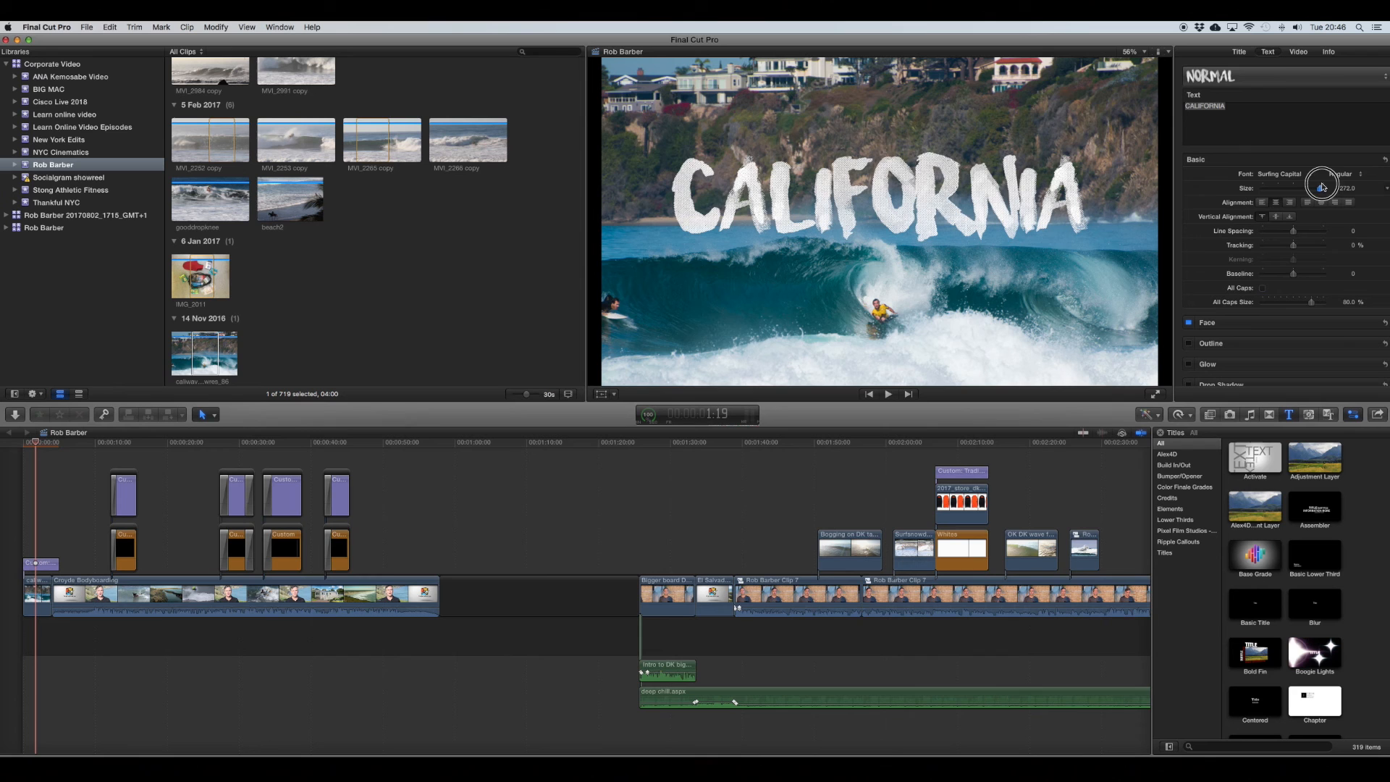